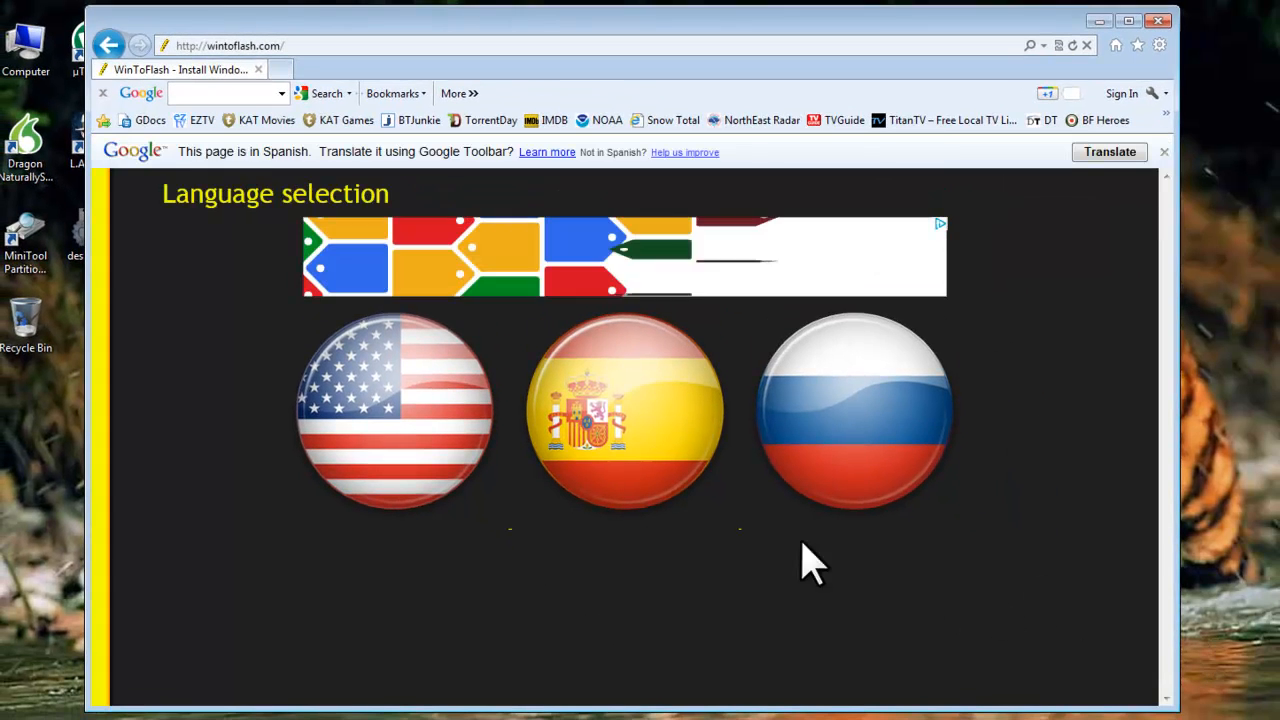
Open the English WinToFlash Download page and request 0.7.0026 beta from official server #1
{"action": "left_click", "coordinate": [393, 410]}
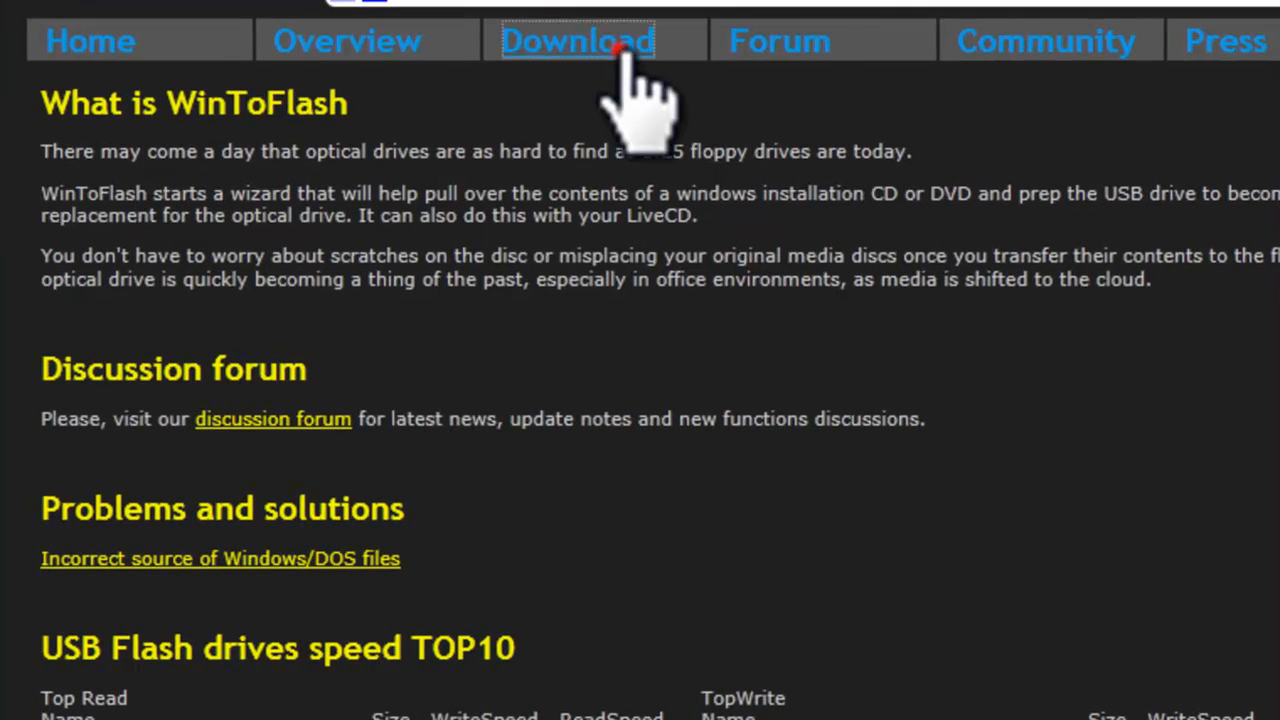
{"action": "left_click", "coordinate": [577, 40]}
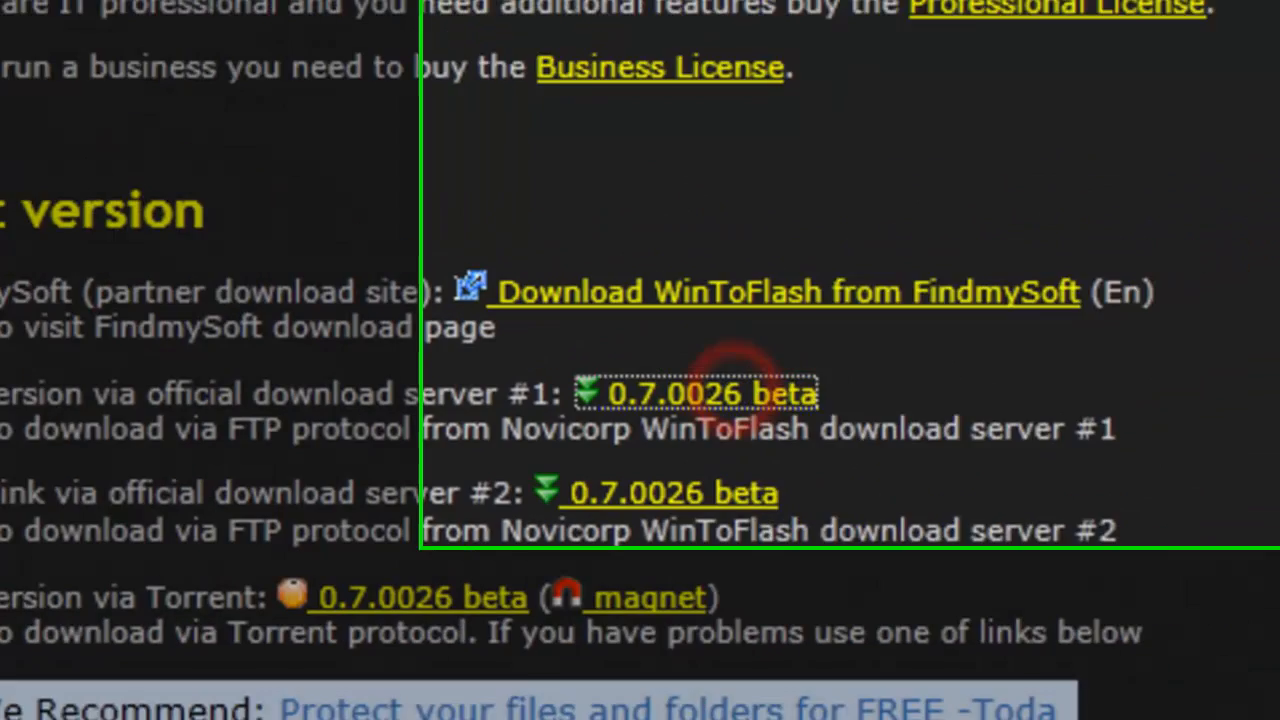
{"action": "left_click", "coordinate": [711, 392]}
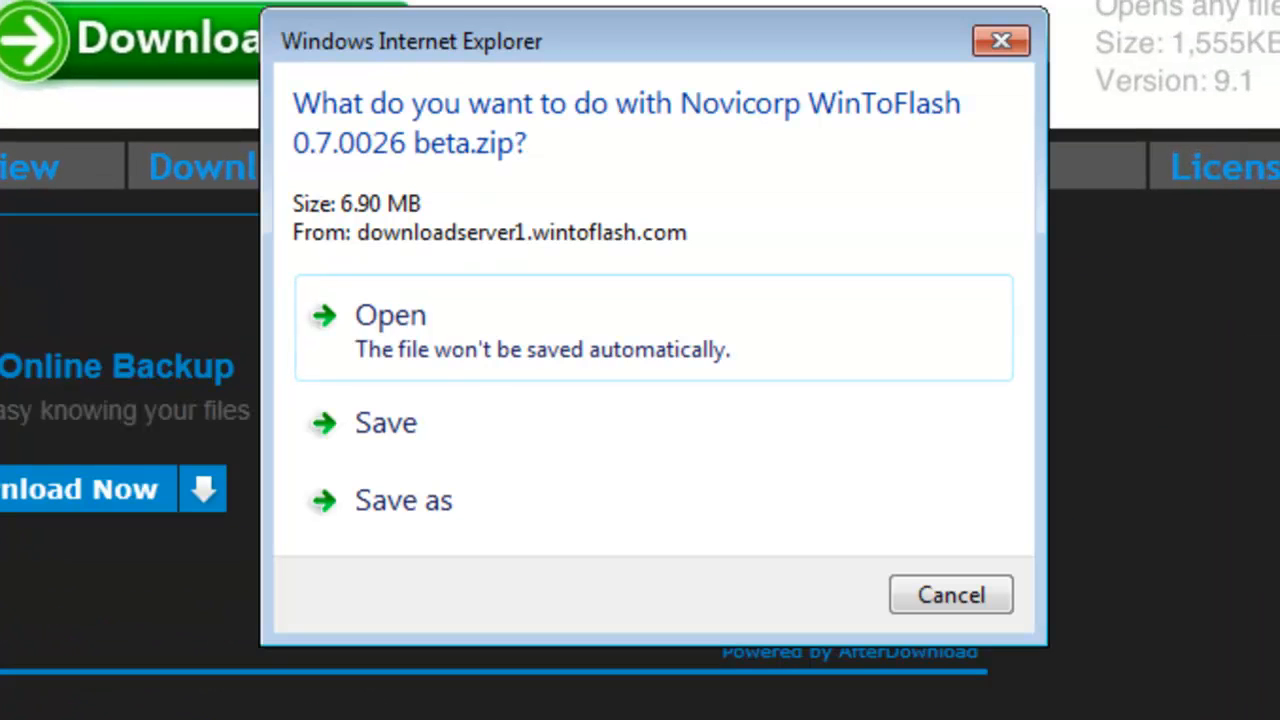
Save Novicorp WinToFlash 0.7.0026 beta.zip to the Desktop
{"action": "left_click", "coordinate": [403, 500]}
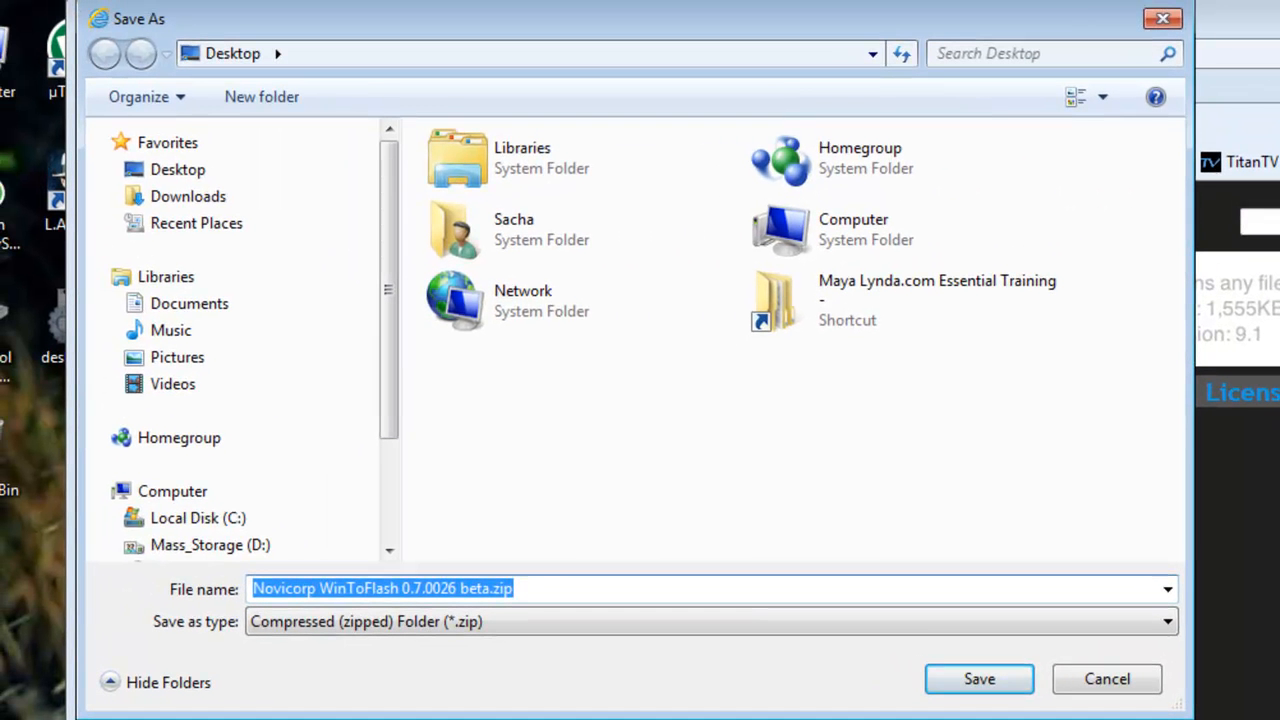
{"action": "left_click", "coordinate": [177, 169]}
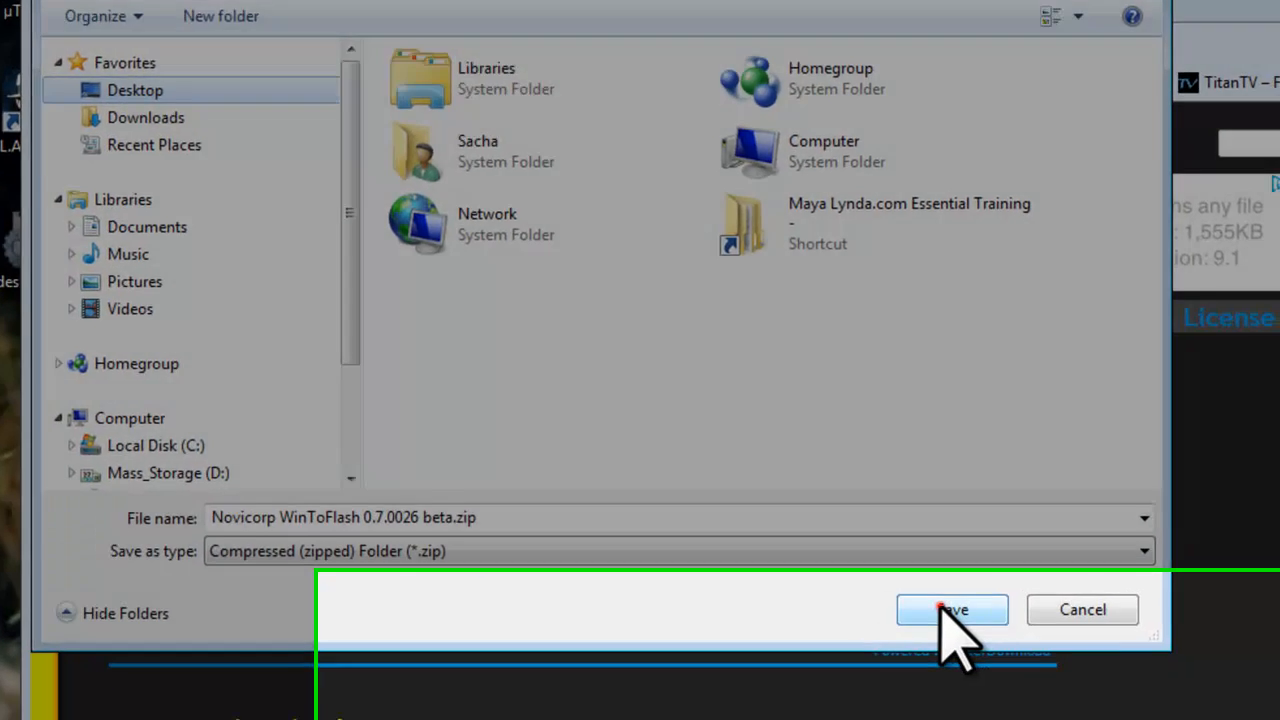
{"action": "left_click", "coordinate": [951, 609]}
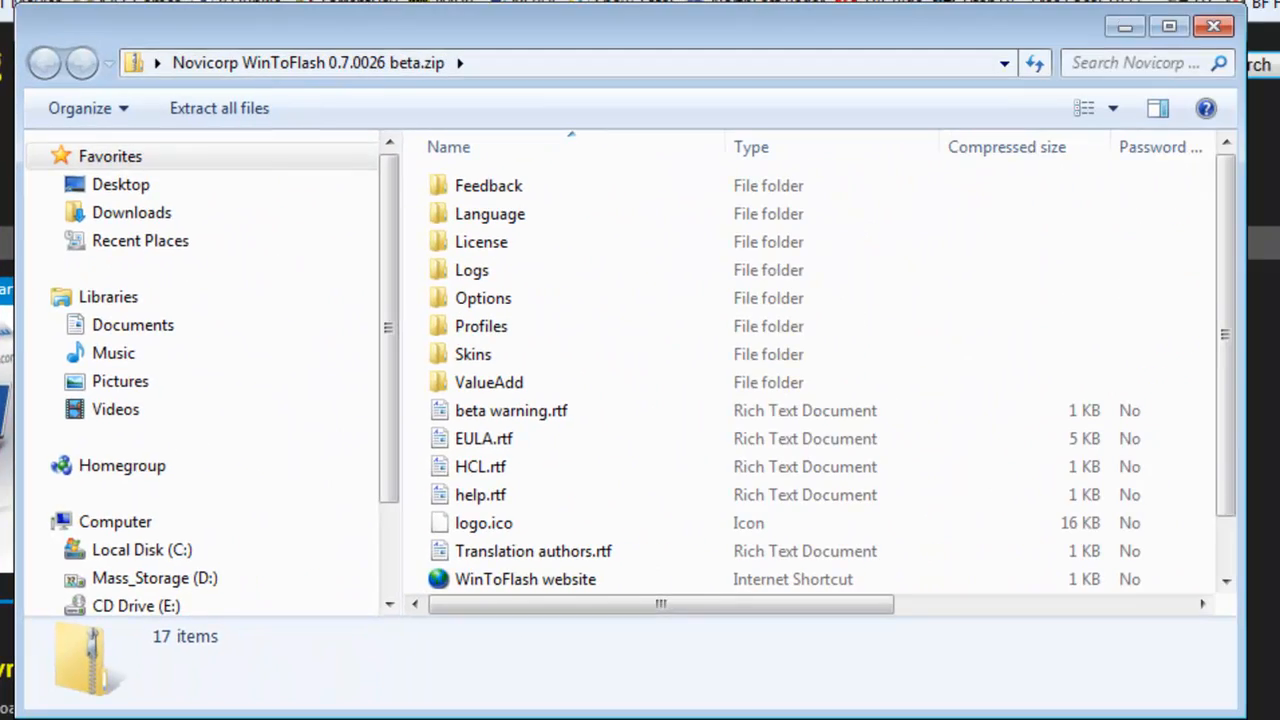
Start the Extract all files wizard for the WinToFlash zip
{"action": "left_click", "coordinate": [218, 108]}
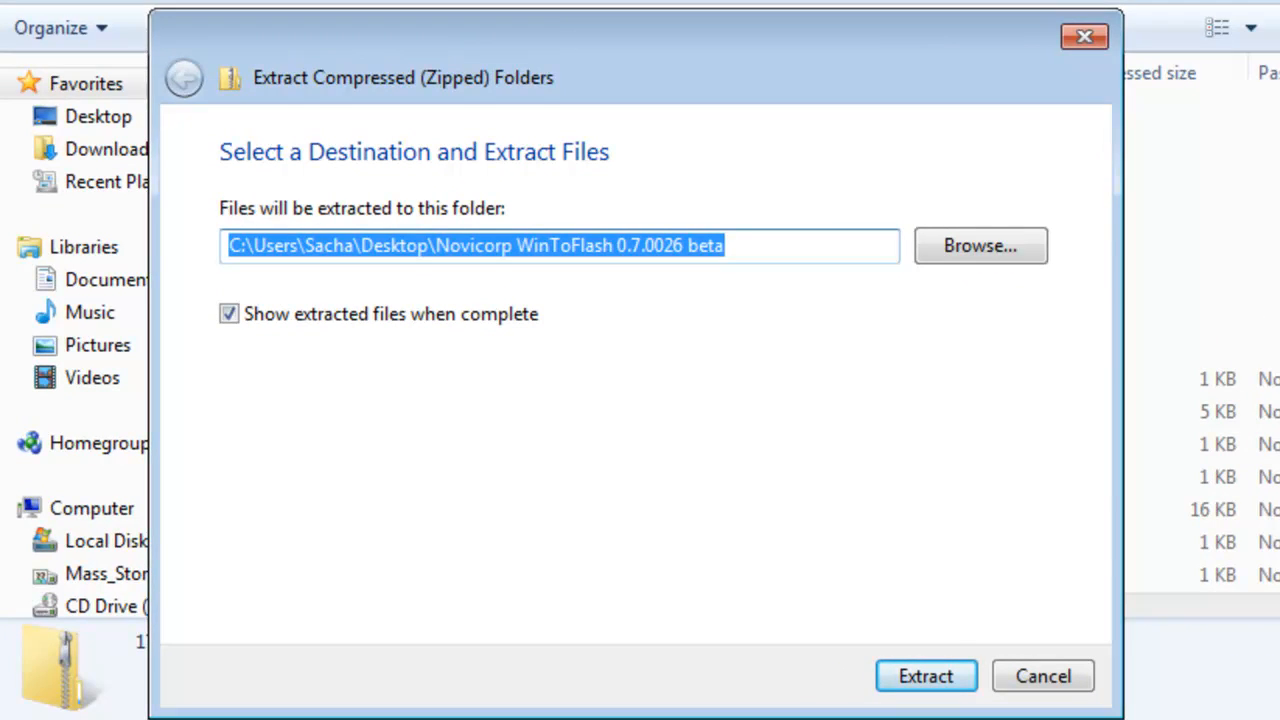
Create a WinToFlash folder under C:\Program Files and set it as the extraction destination
{"action": "left_click", "coordinate": [979, 245]}
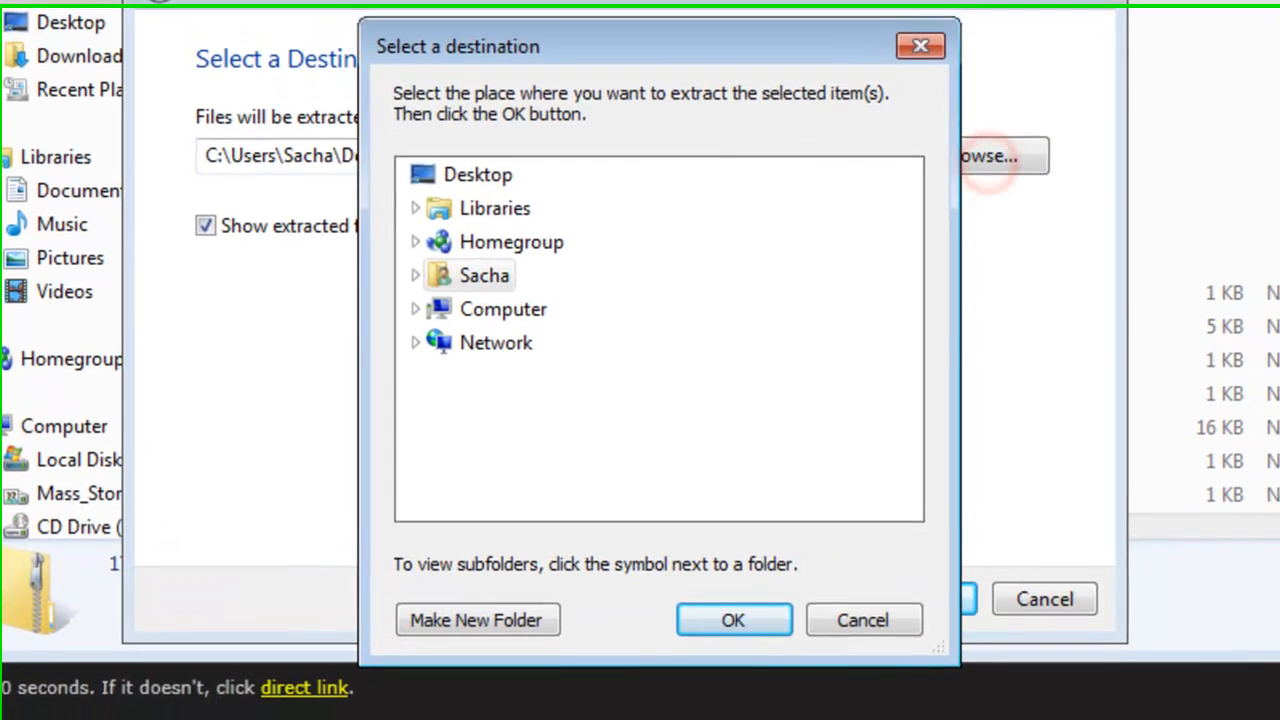
{"action": "left_click", "coordinate": [415, 309]}
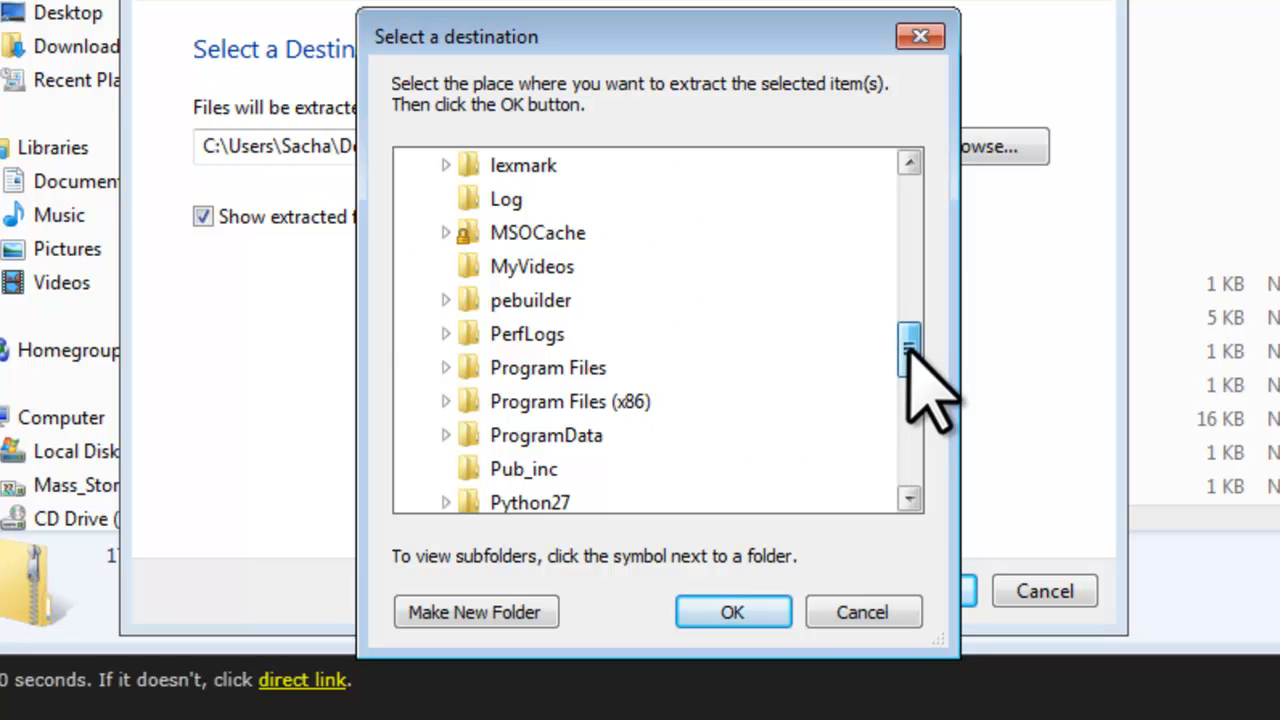
{"action": "mouse_move", "coordinate": [548, 367]}
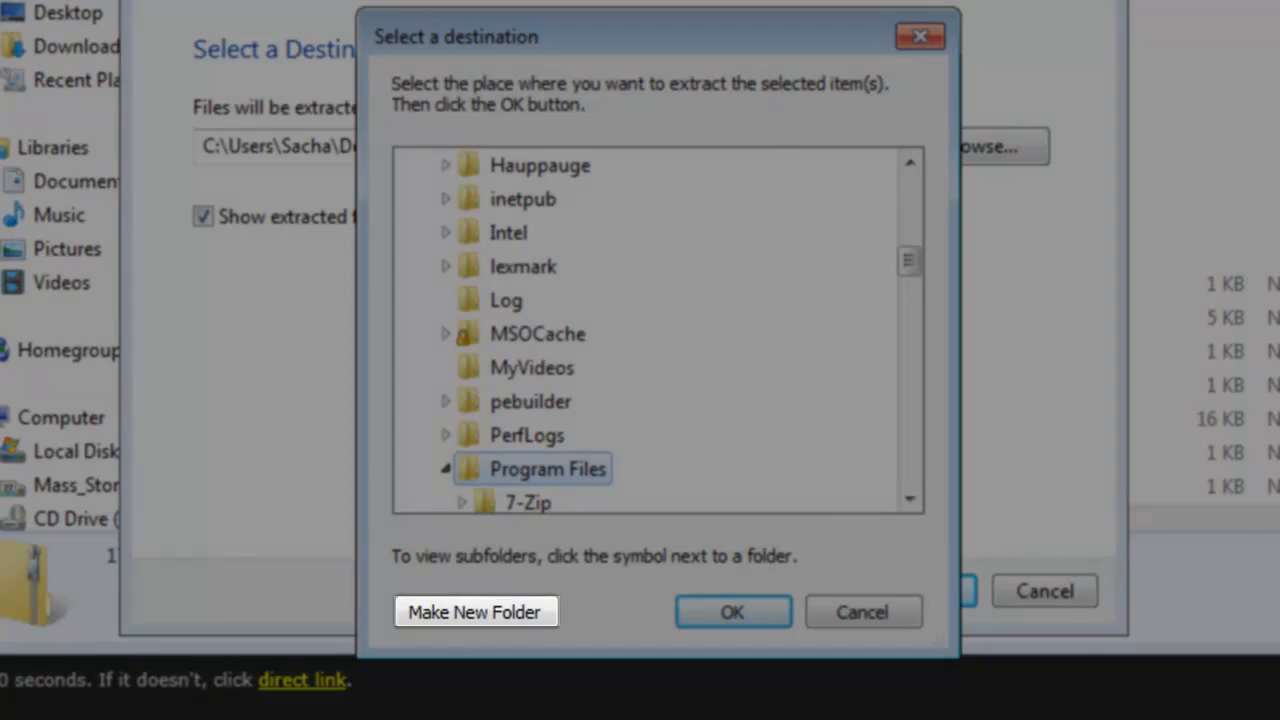
{"action": "left_click", "coordinate": [474, 611]}
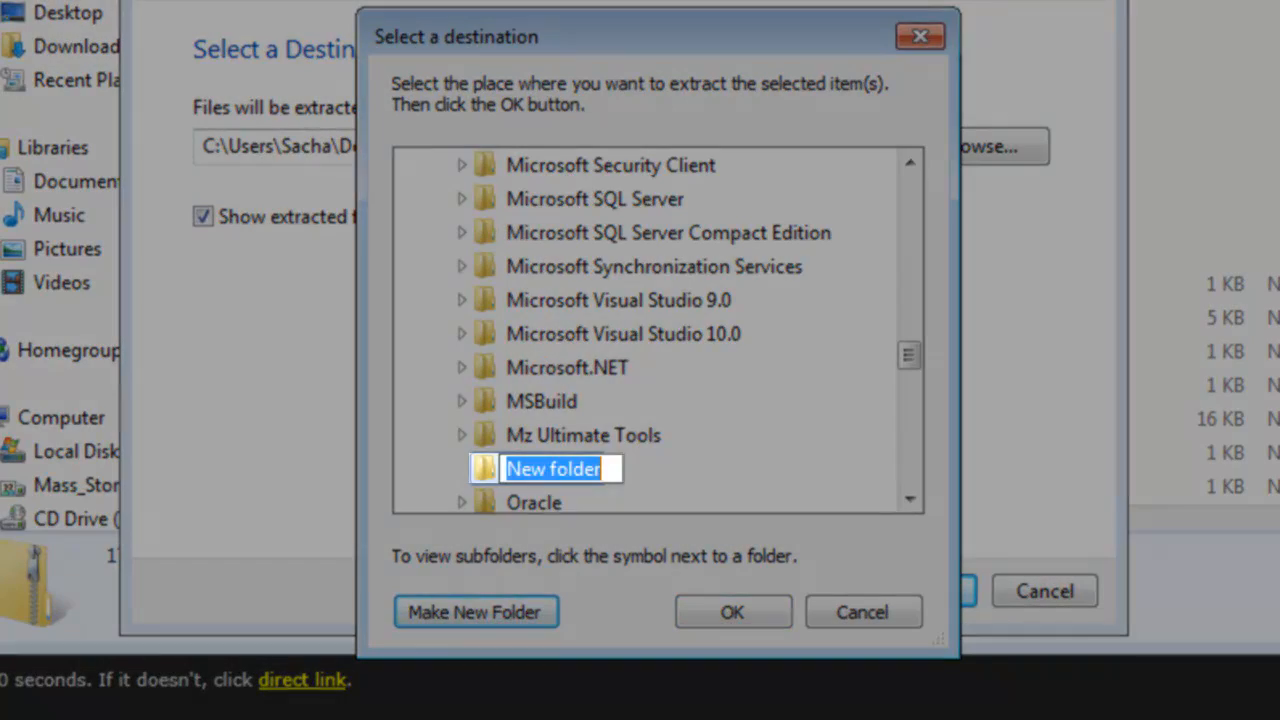
{"action": "type", "text": "Win"}
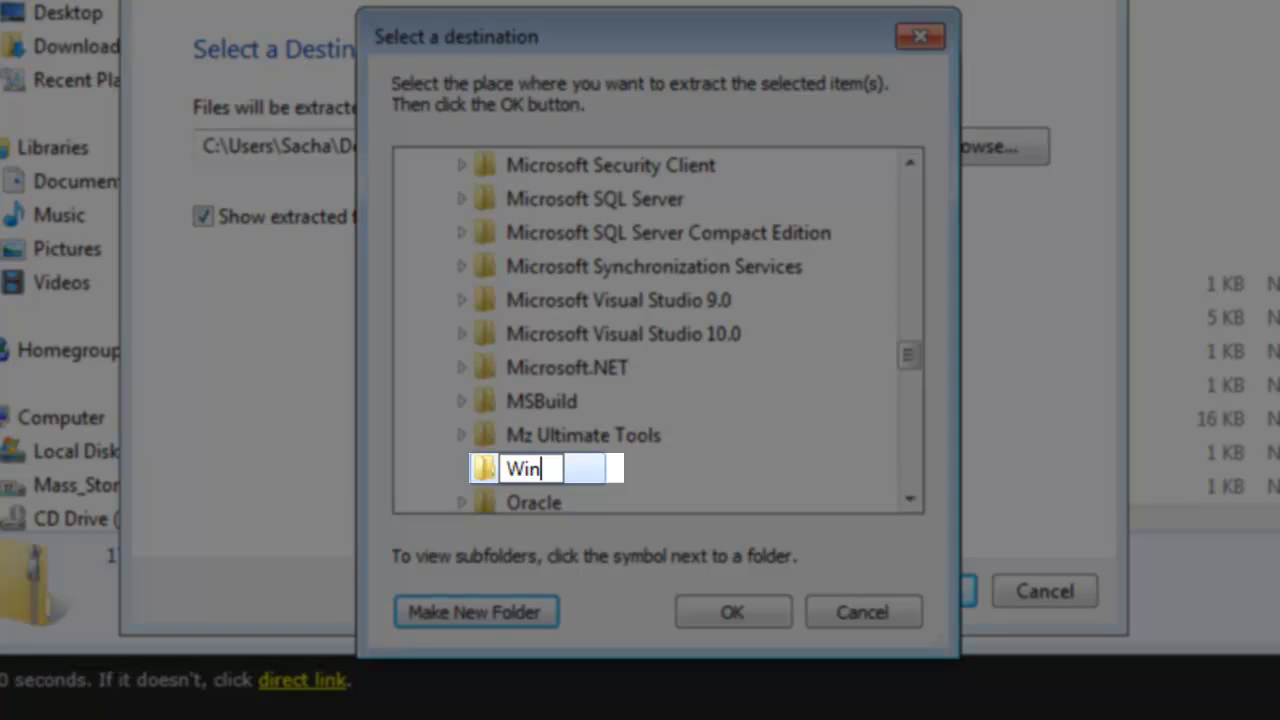
{"action": "type", "text": "ToFlash"}
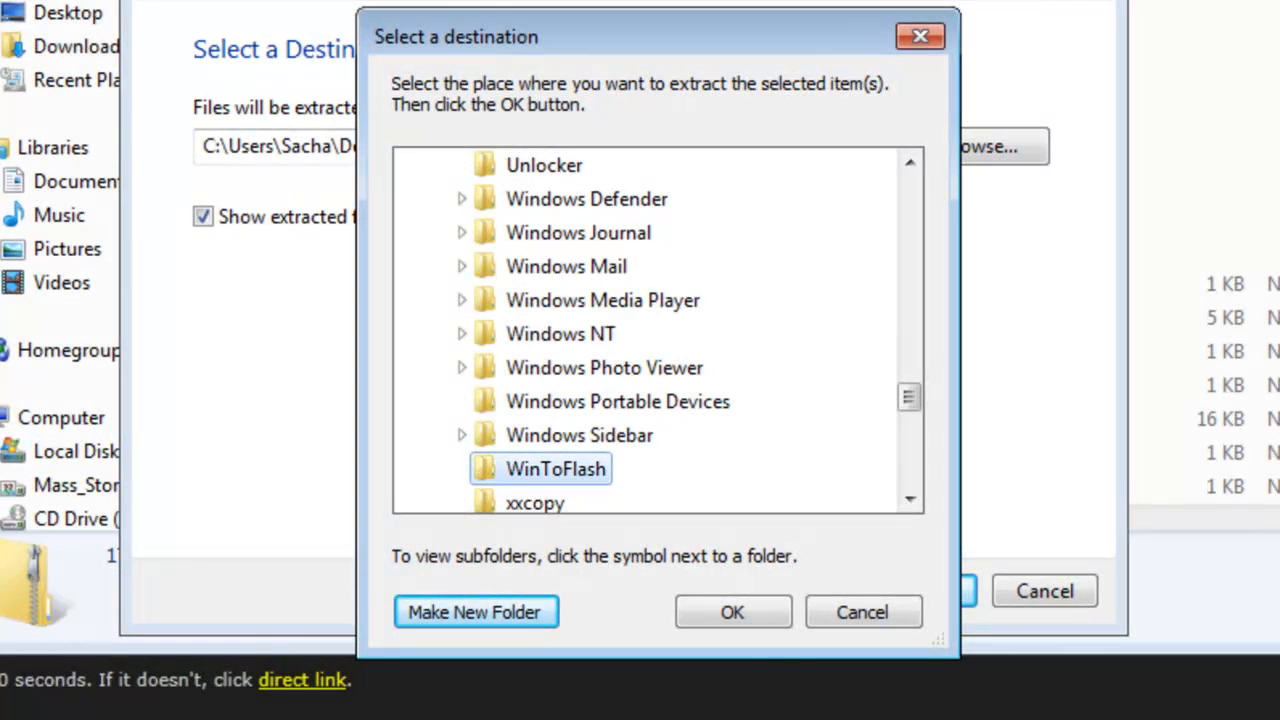
{"action": "left_click", "coordinate": [731, 611]}
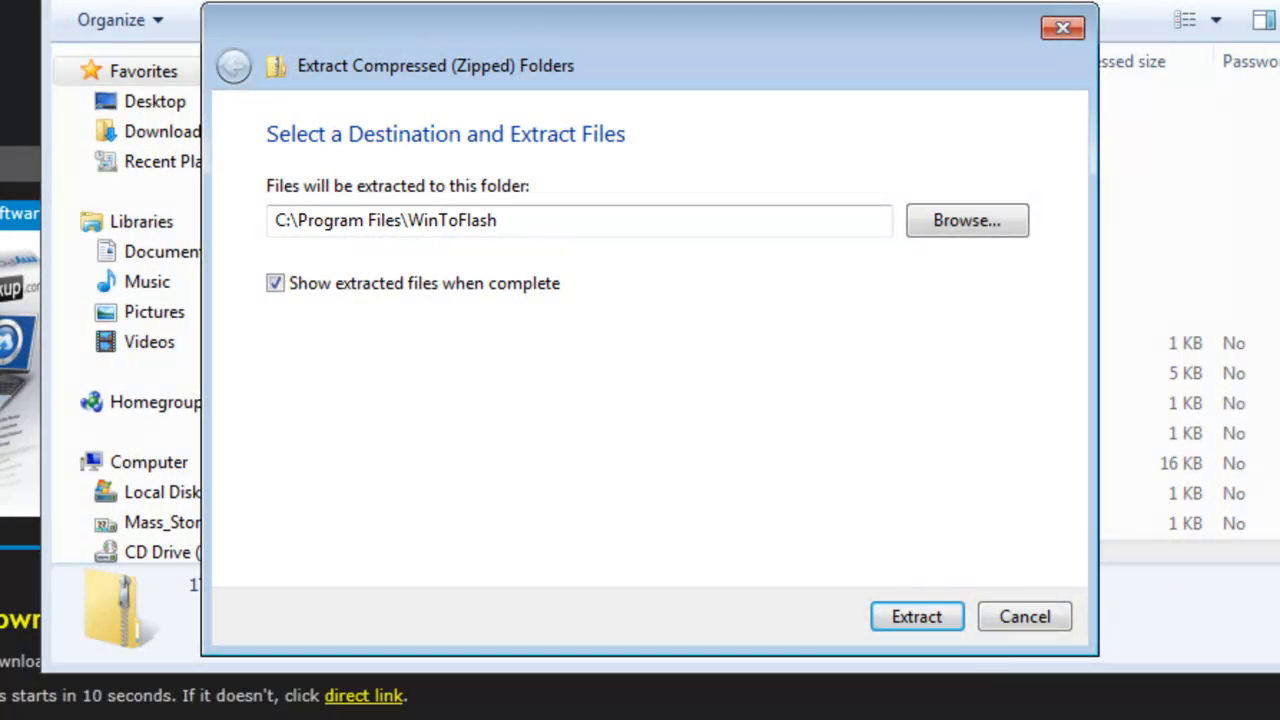
Extract the zip's files into C:\Program Files\WinToFlash
{"action": "left_click", "coordinate": [916, 616]}
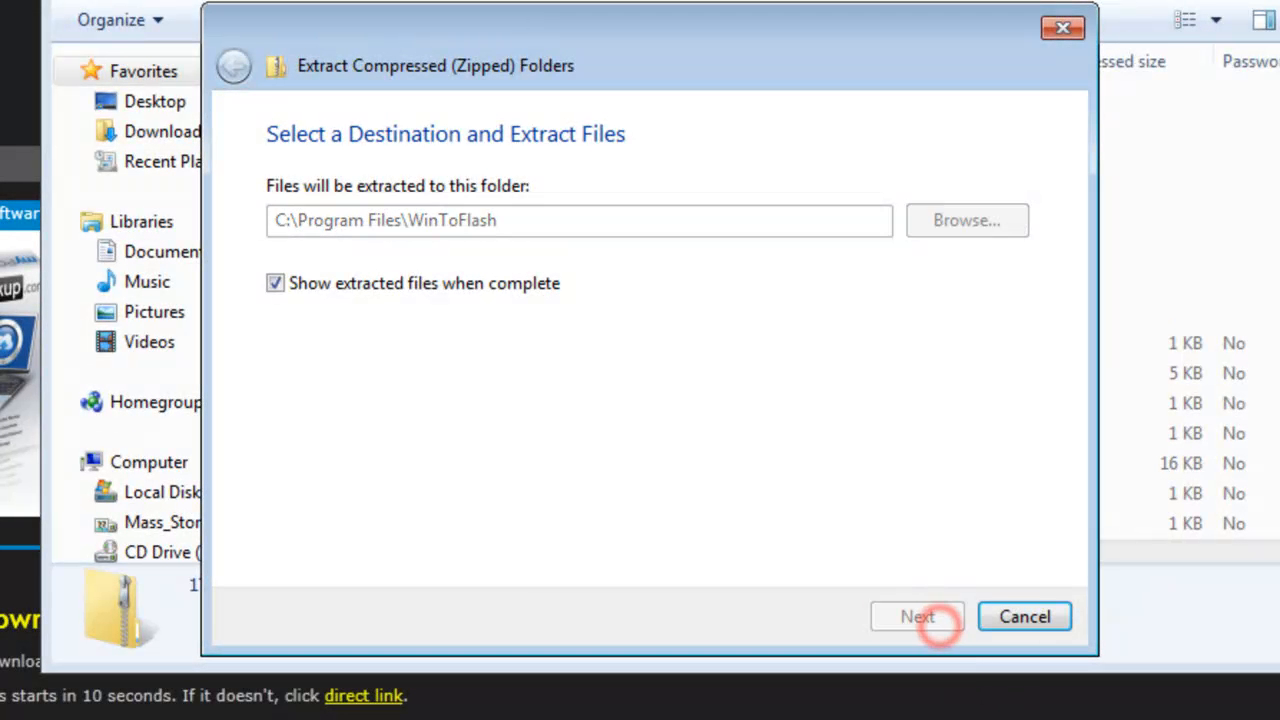
{"action": "left_click", "coordinate": [917, 616]}
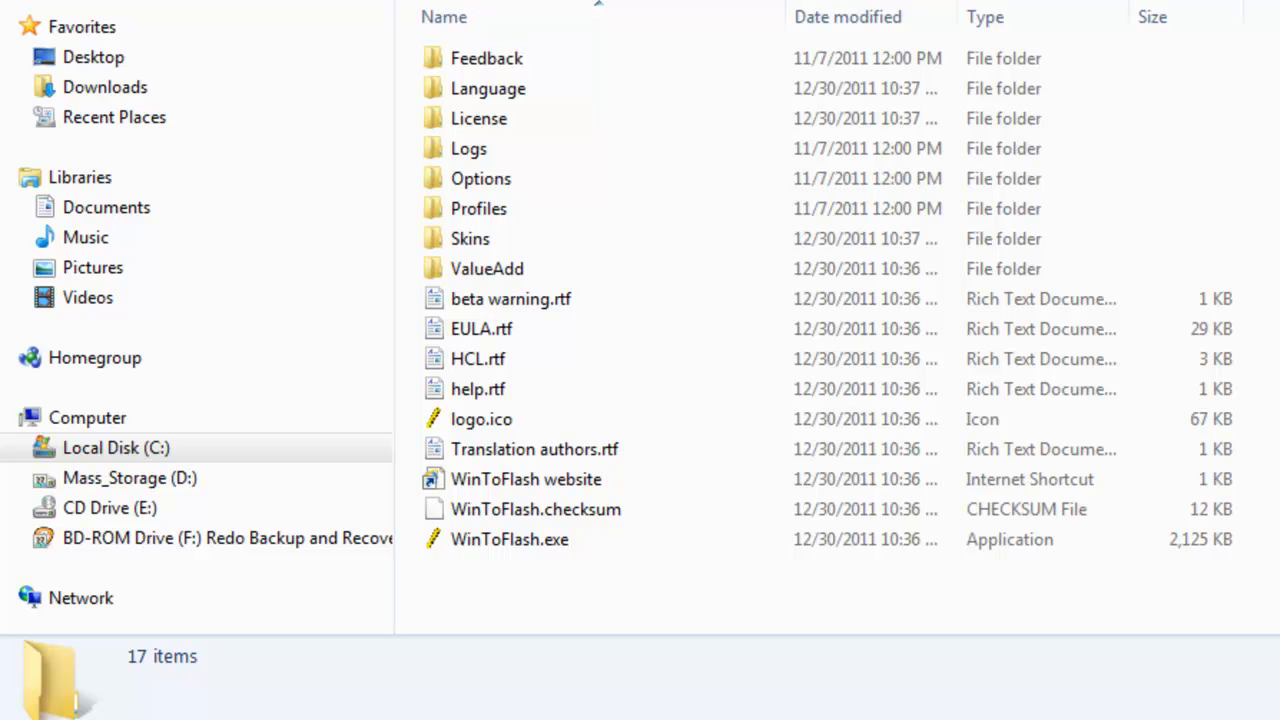
Create a shortcut to WinToFlash.exe in the program folder
{"action": "left_click", "coordinate": [509, 539]}
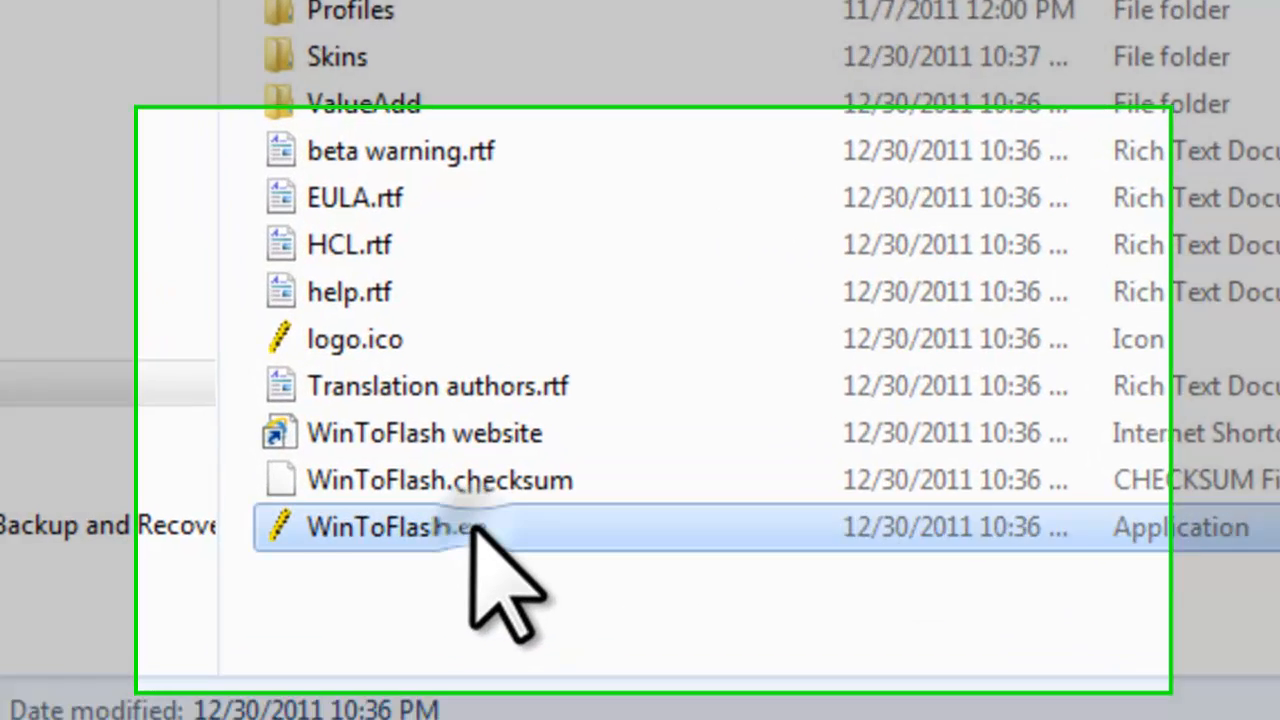
{"action": "right_click", "coordinate": [400, 527]}
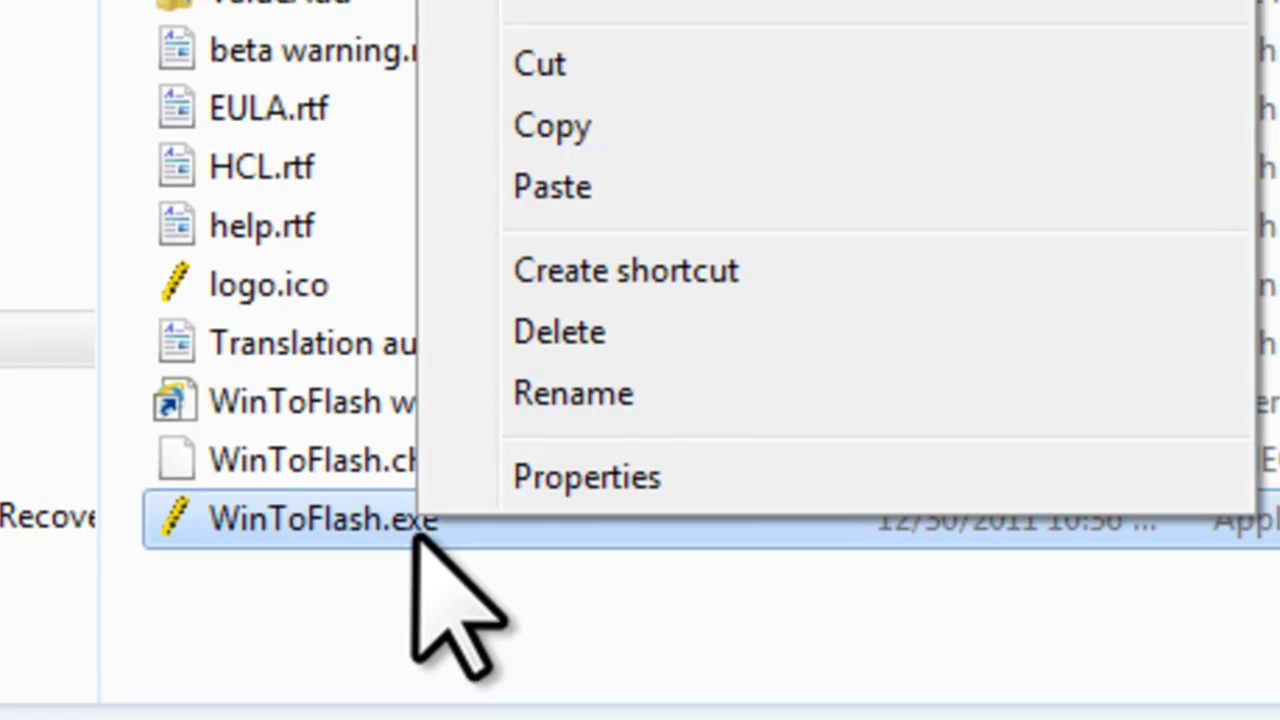
{"action": "mouse_move", "coordinate": [720, 290]}
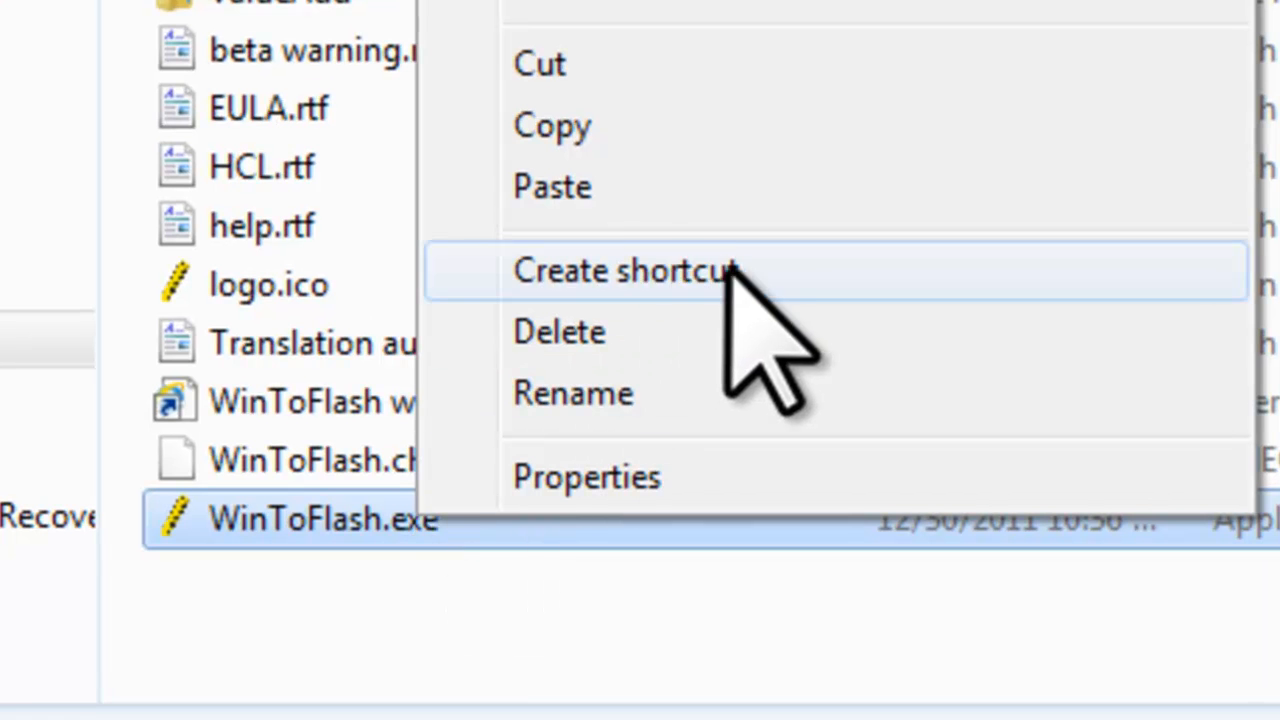
{"action": "left_click", "coordinate": [623, 270]}
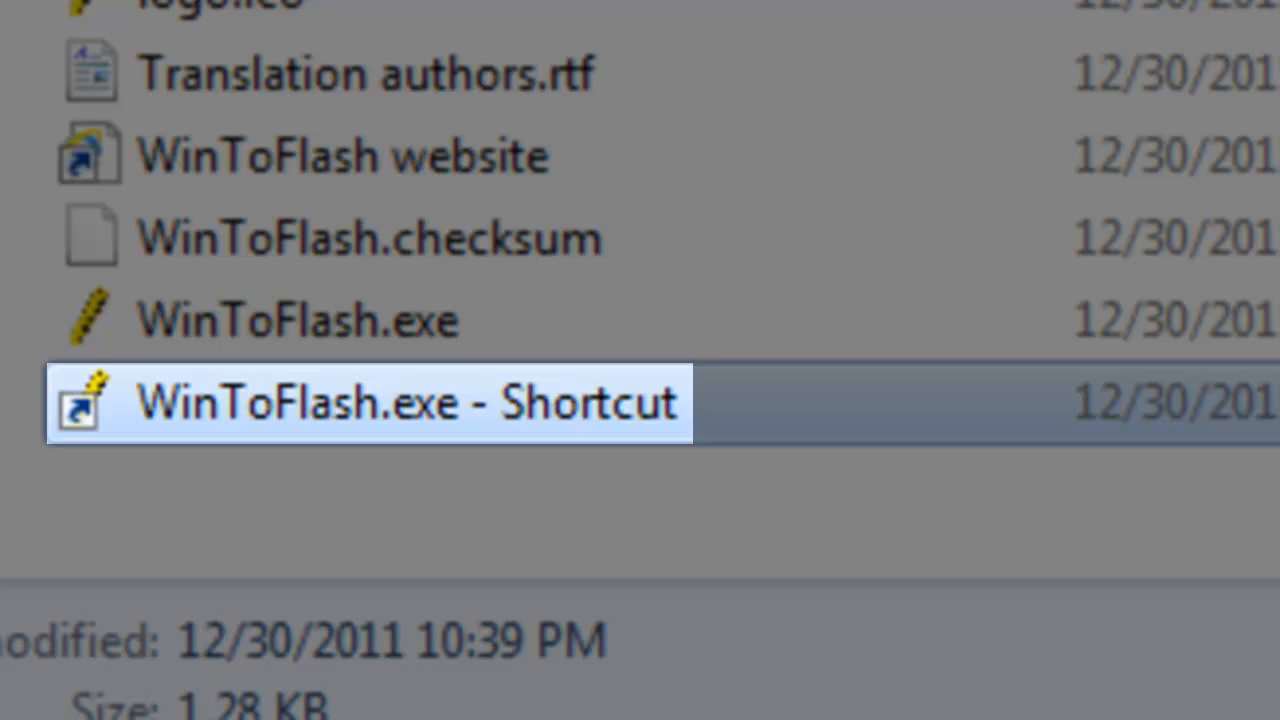
Rename the new shortcut to WinToFlash
{"action": "right_click", "coordinate": [370, 402]}
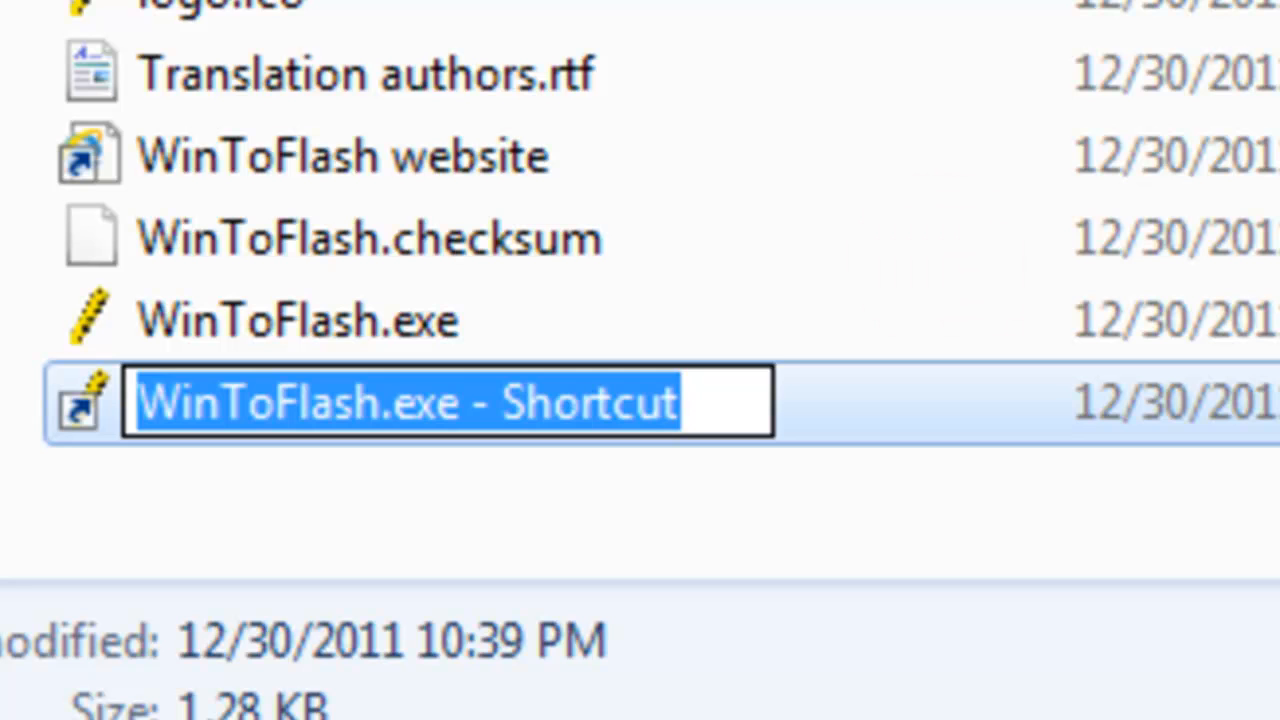
{"action": "type", "text": "WinToF"}
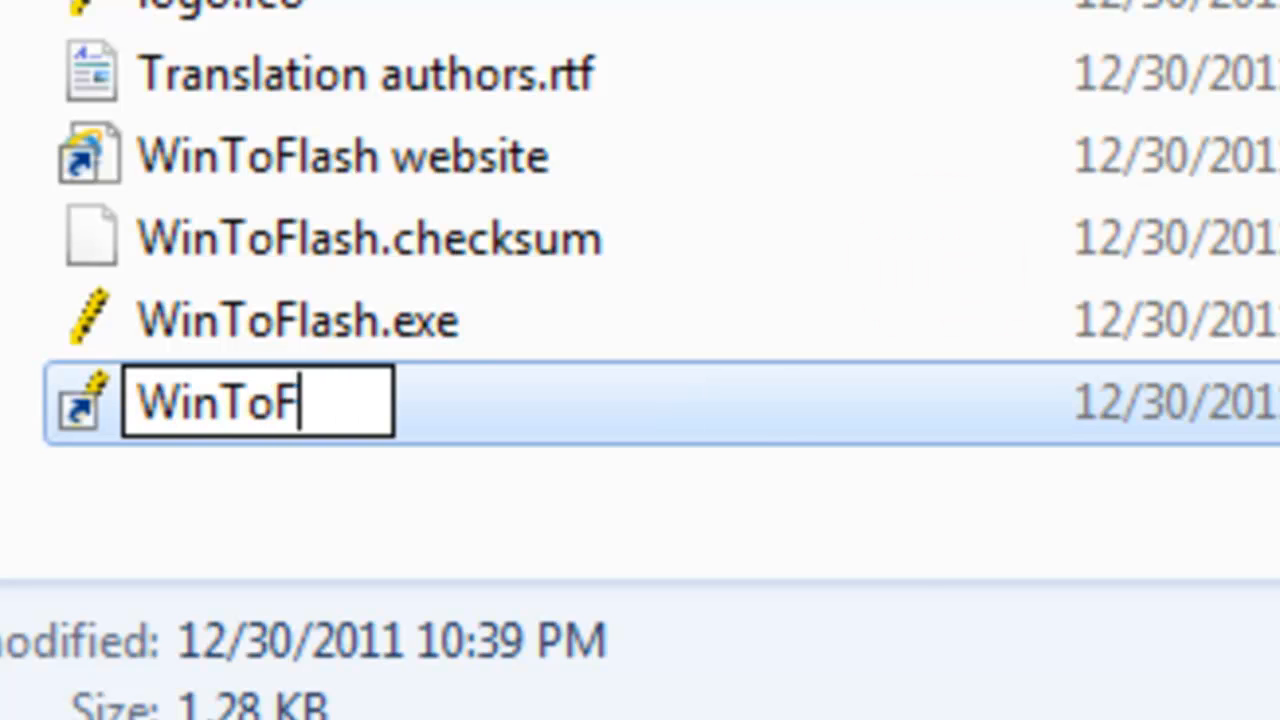
{"action": "type", "text": "lash"}
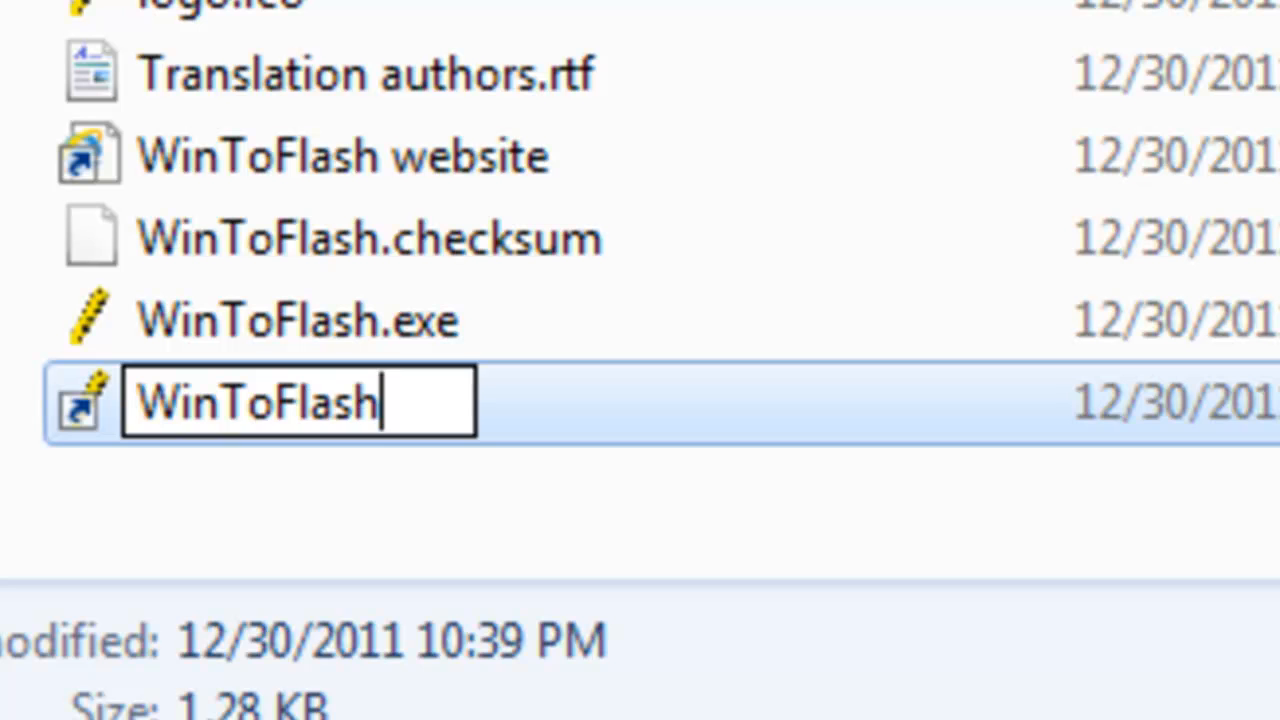
{"action": "key", "text": "Return"}
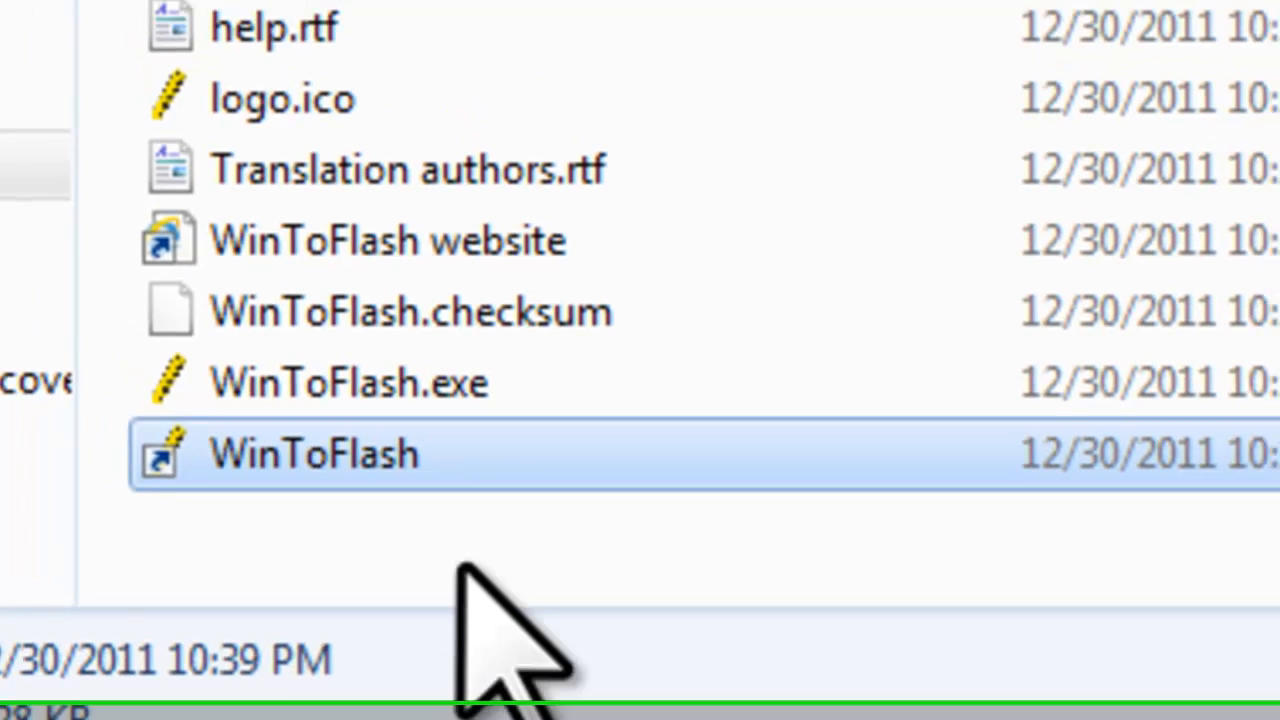
{"action": "right_click", "coordinate": [313, 453]}
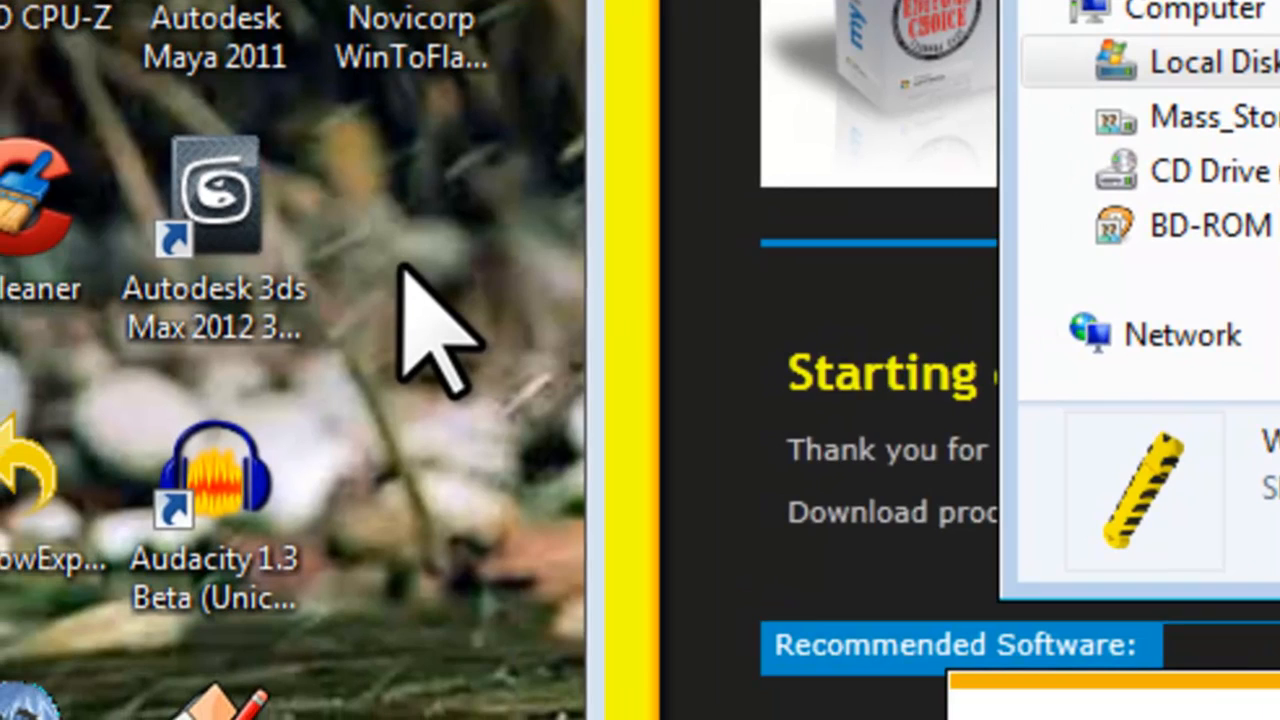
Paste the WinToFlash shortcut on the desktop and close the extracted folder window
{"action": "right_click", "coordinate": [440, 320]}
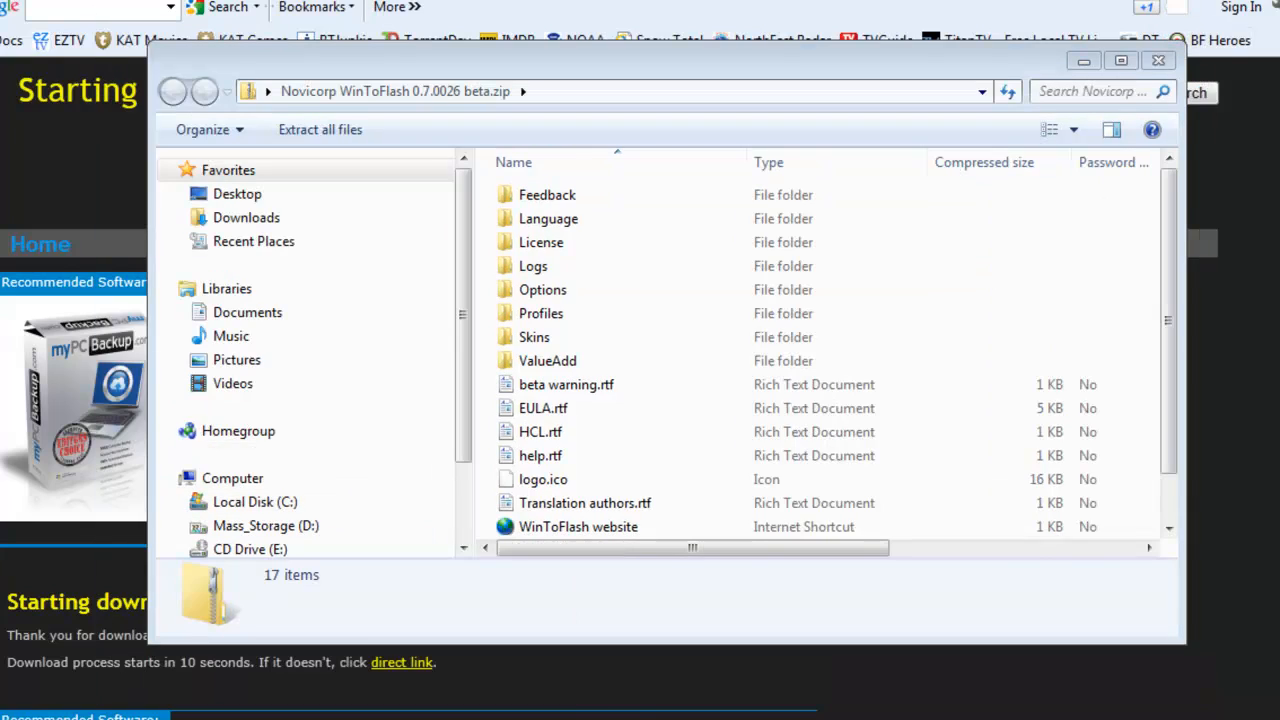
{"action": "mouse_move", "coordinate": [1159, 61]}
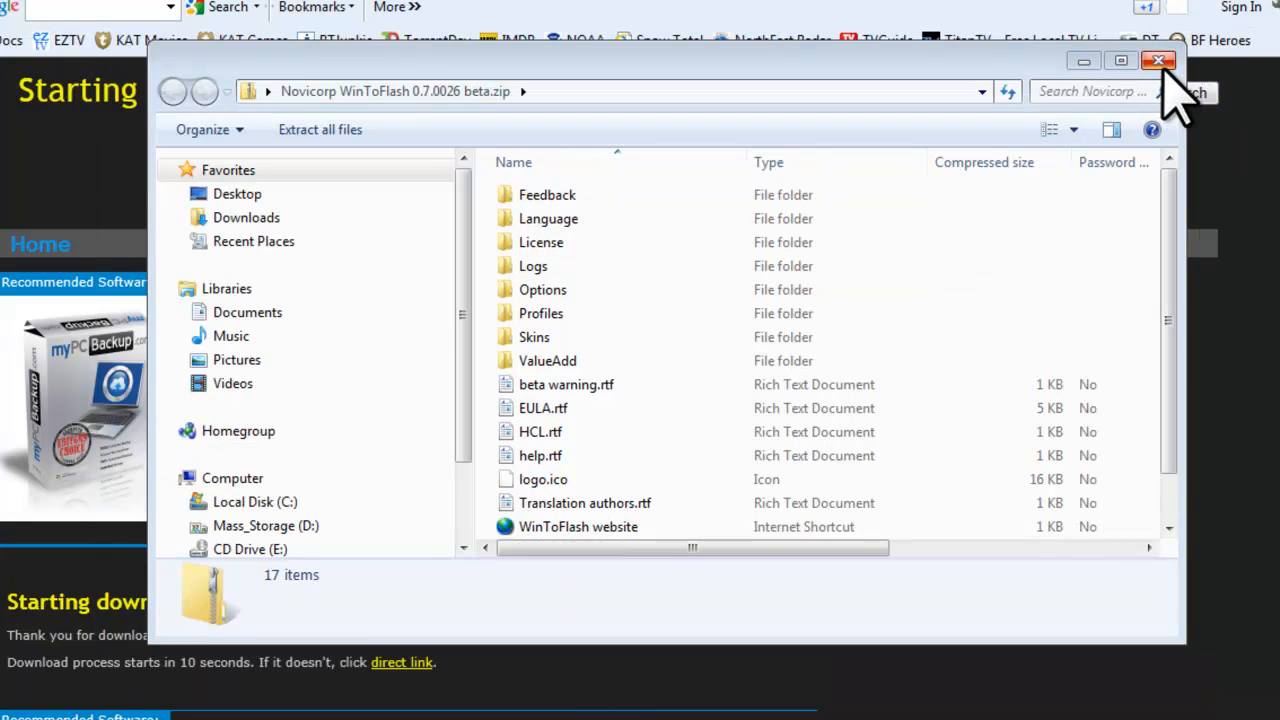
Close the zip's Explorer window, leaving the WinToFlash shortcut on the desktop
{"action": "left_click", "coordinate": [1159, 61]}
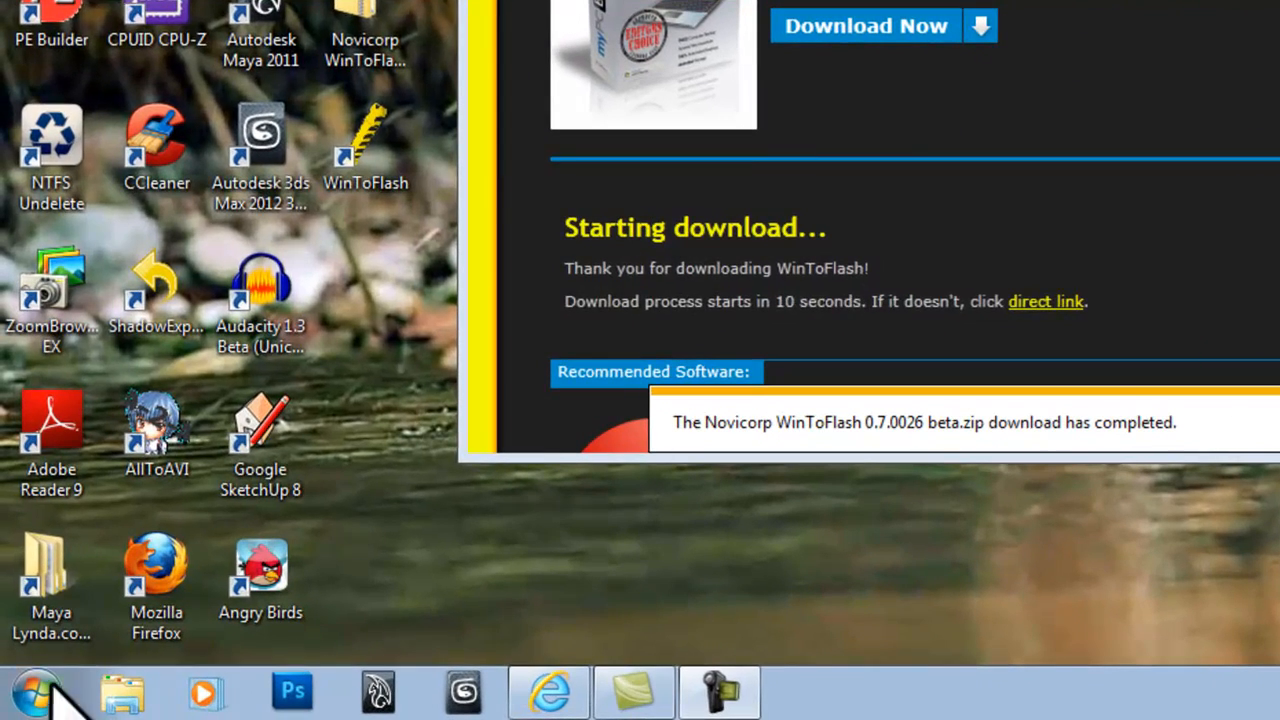
Check the empty 14.8 GB Removable Disk (G:) in Computer, then launch WinToFlash.exe
{"action": "left_click", "coordinate": [40, 692]}
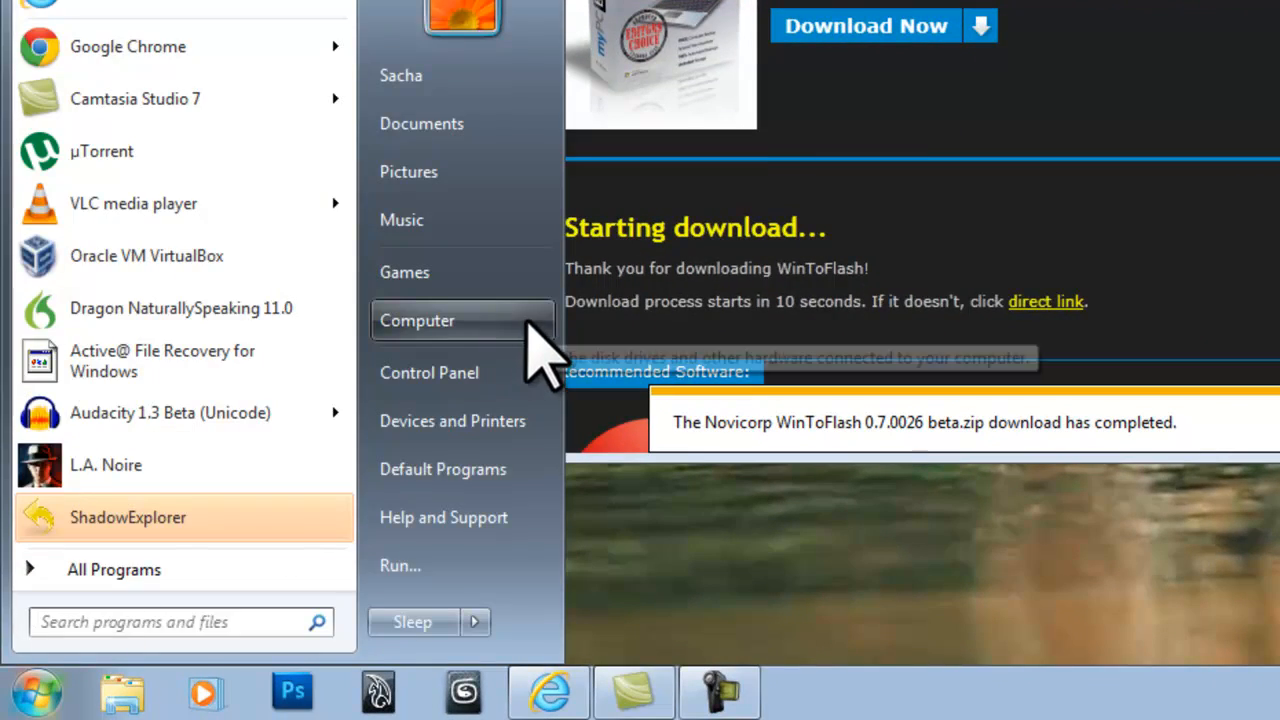
{"action": "left_click", "coordinate": [417, 320]}
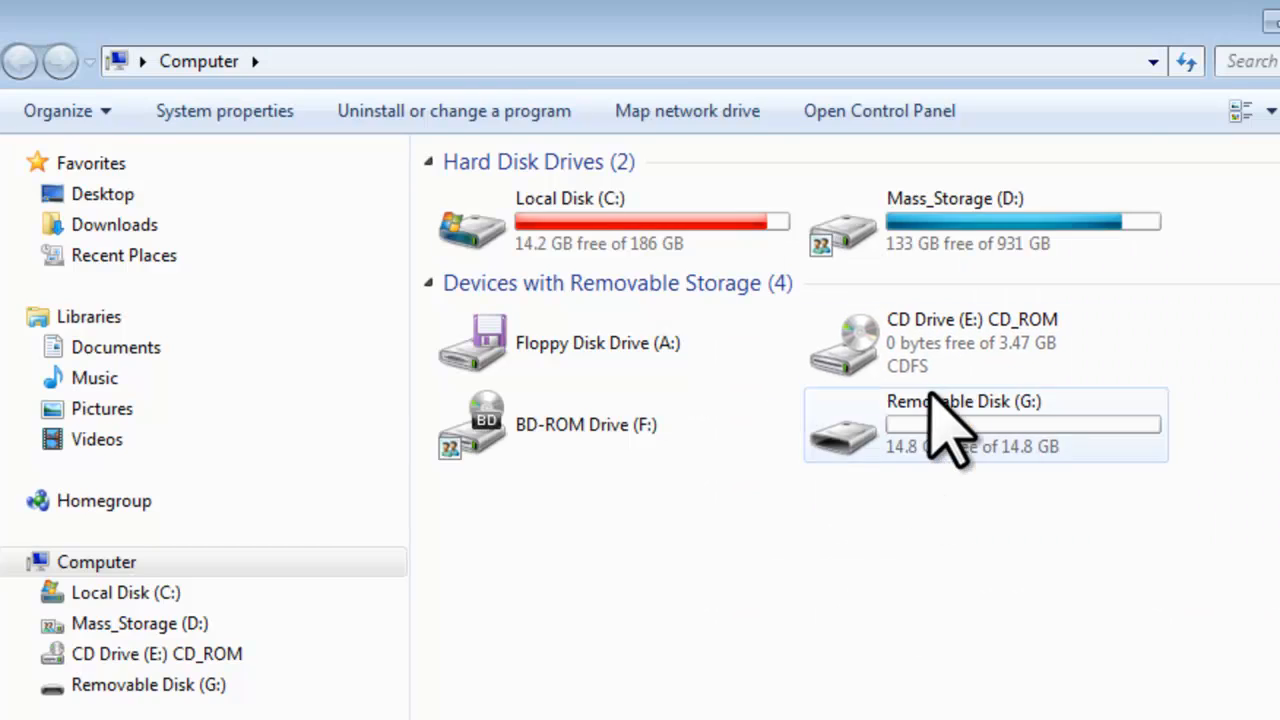
{"action": "double_click", "coordinate": [970, 343]}
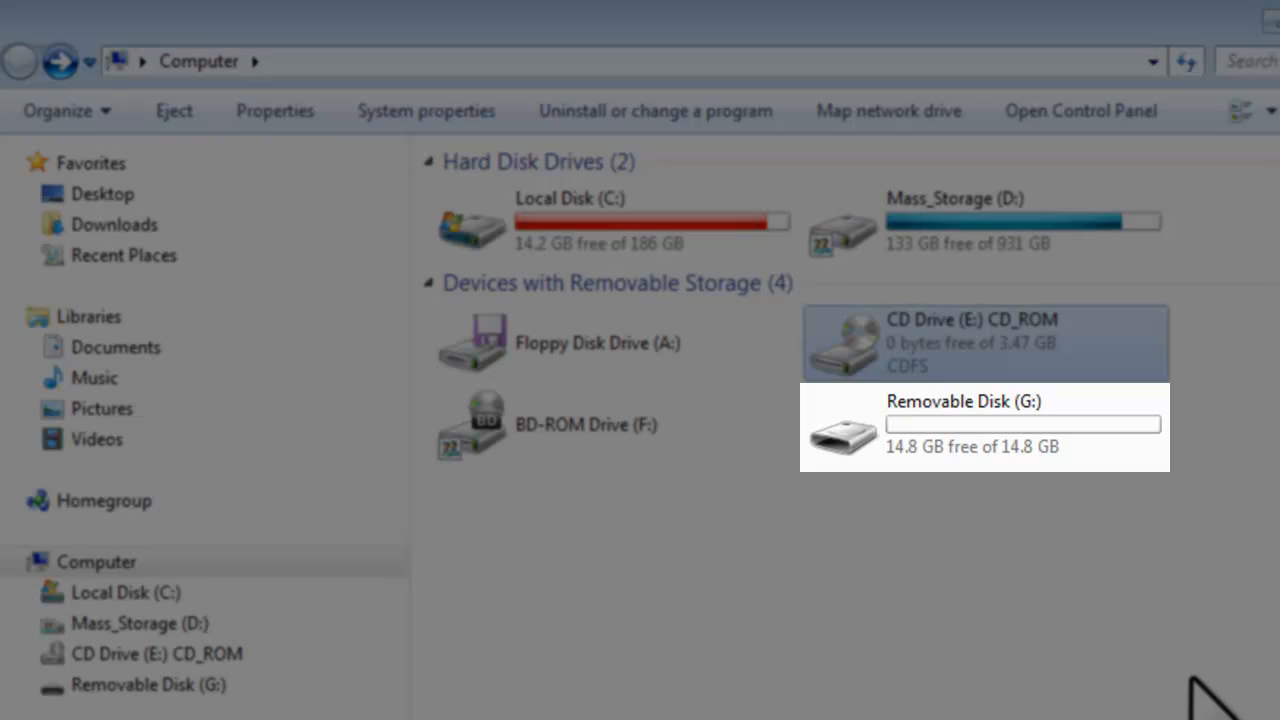
{"action": "left_click", "coordinate": [985, 343]}
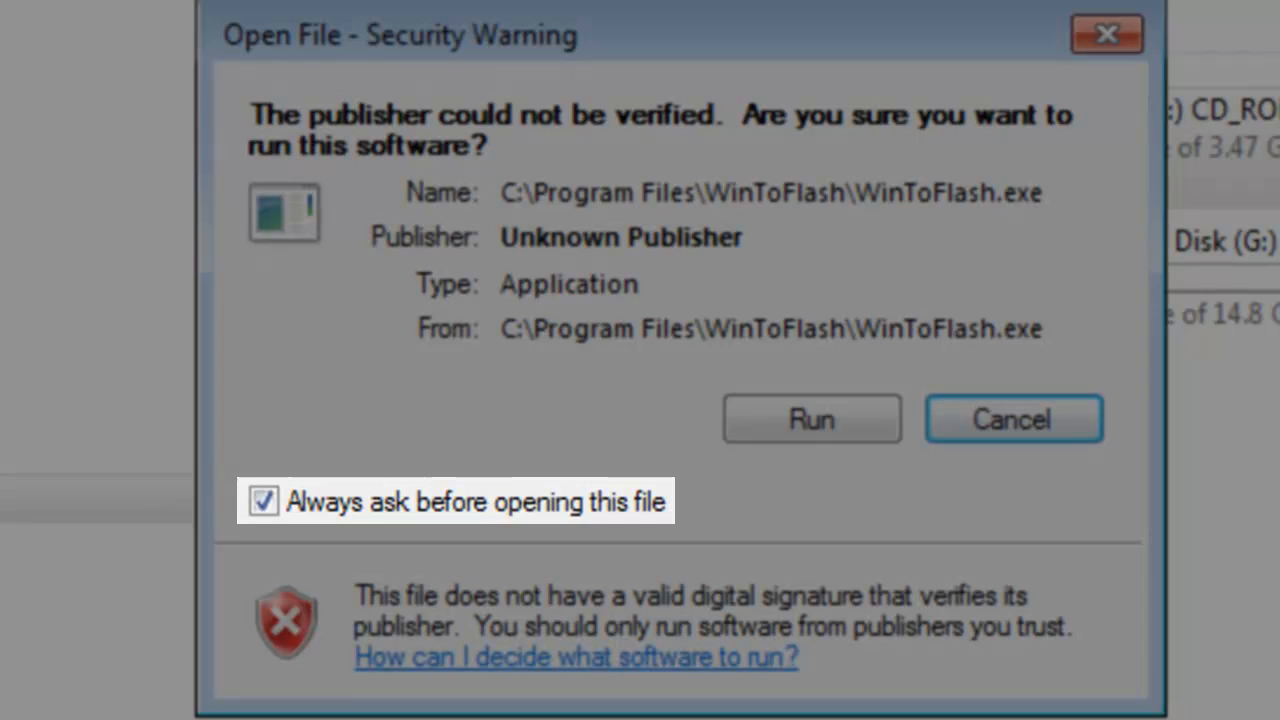
Turn off 'Always ask before opening this file' and run WinToFlash
{"action": "left_click", "coordinate": [263, 501]}
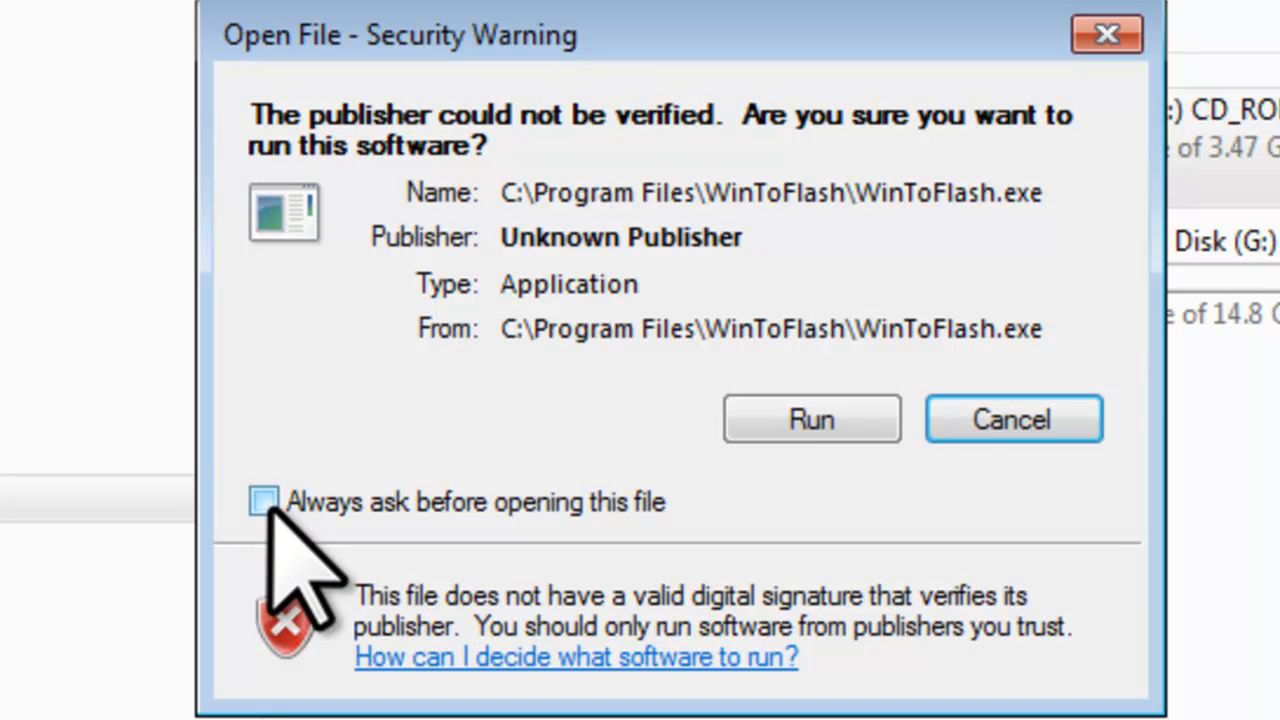
{"action": "left_click", "coordinate": [810, 418]}
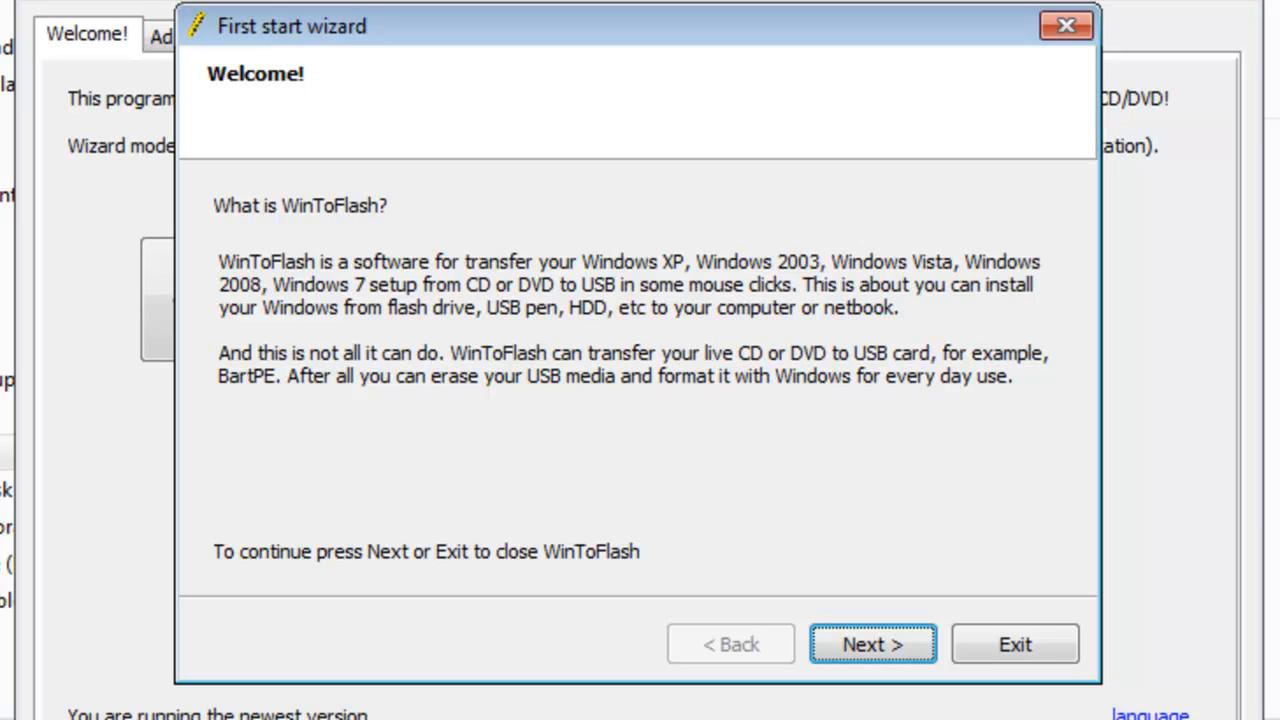
Go through the first start wizard's Welcome, EULA, key file, commercial offer and finish pages
{"action": "left_click", "coordinate": [872, 643]}
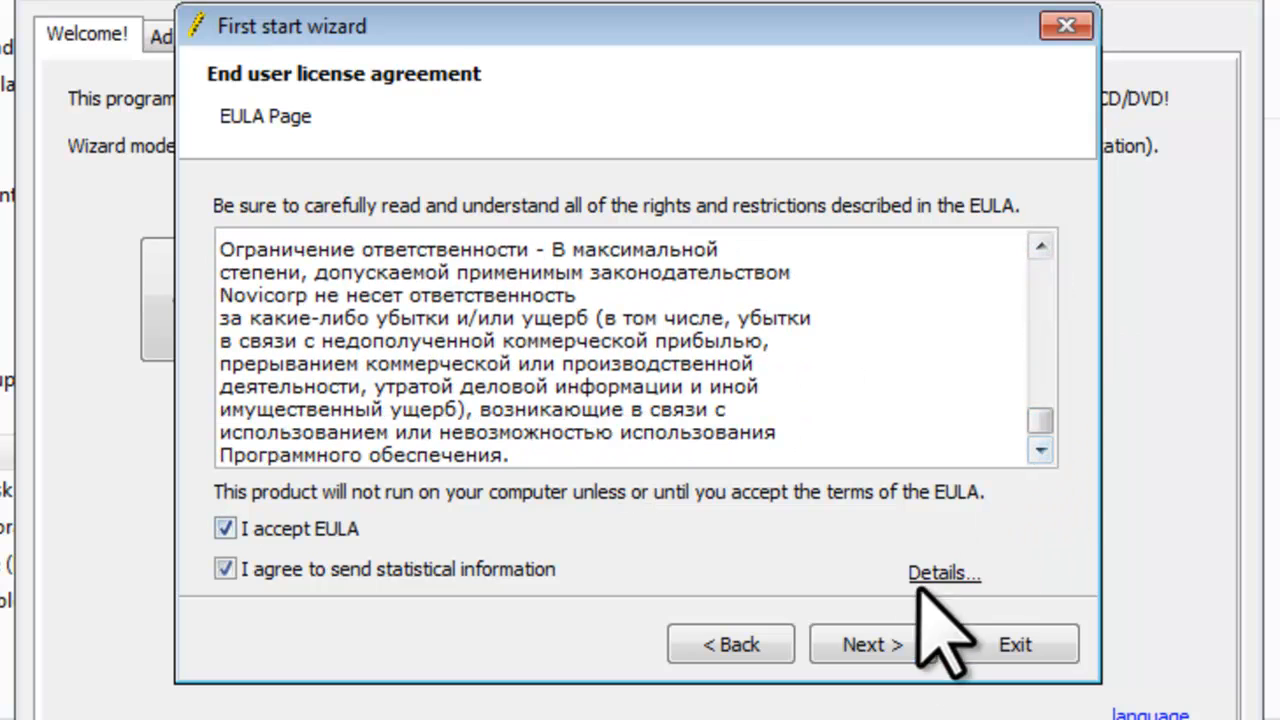
{"action": "left_click", "coordinate": [872, 643]}
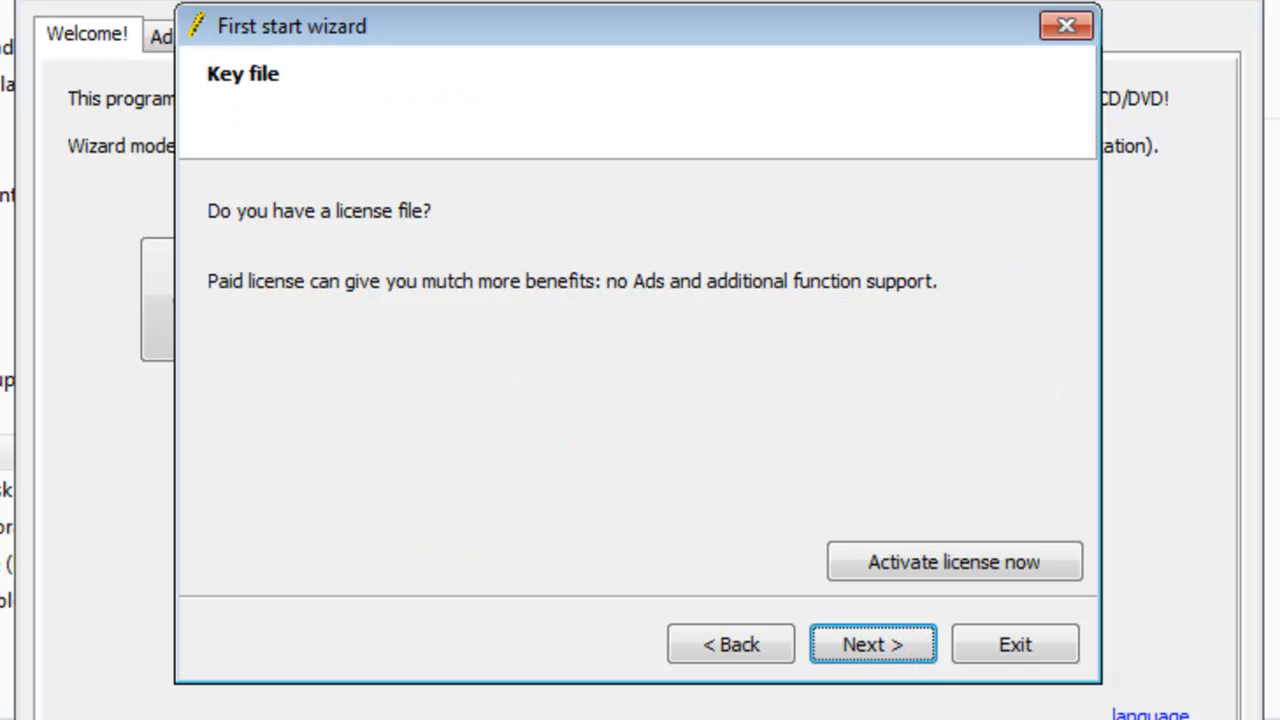
{"action": "left_click", "coordinate": [872, 643]}
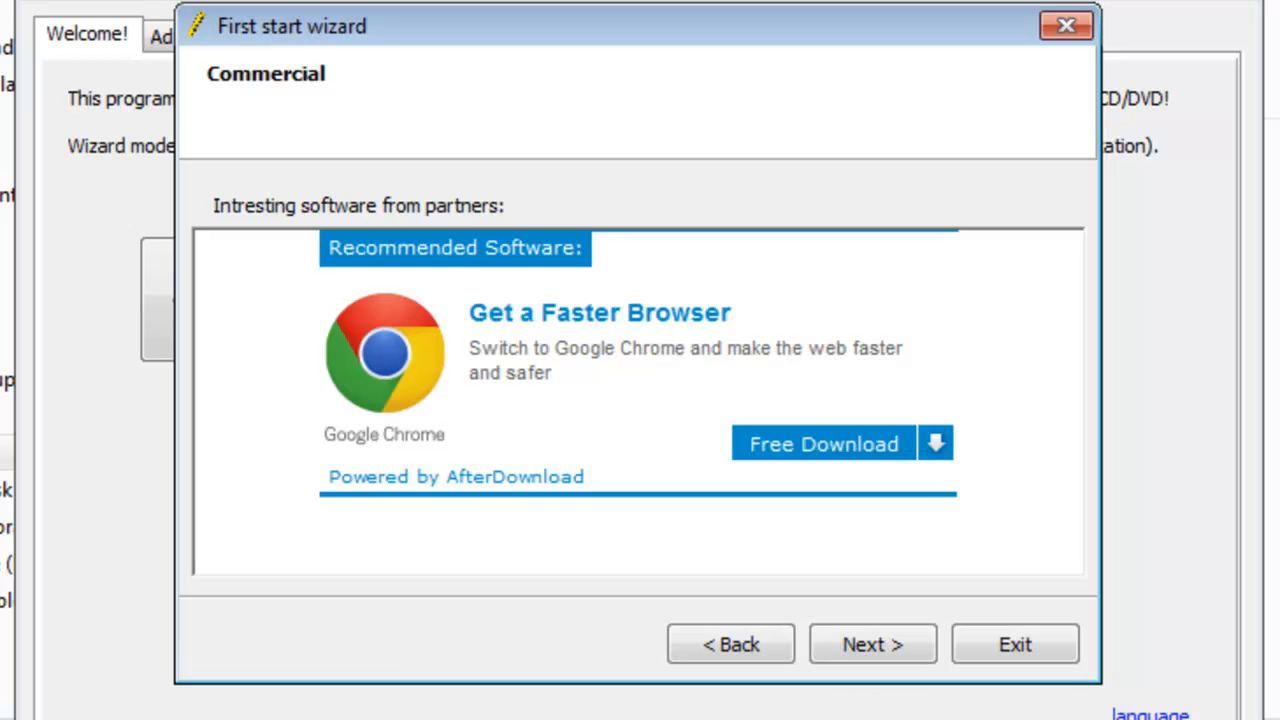
{"action": "left_click", "coordinate": [871, 643]}
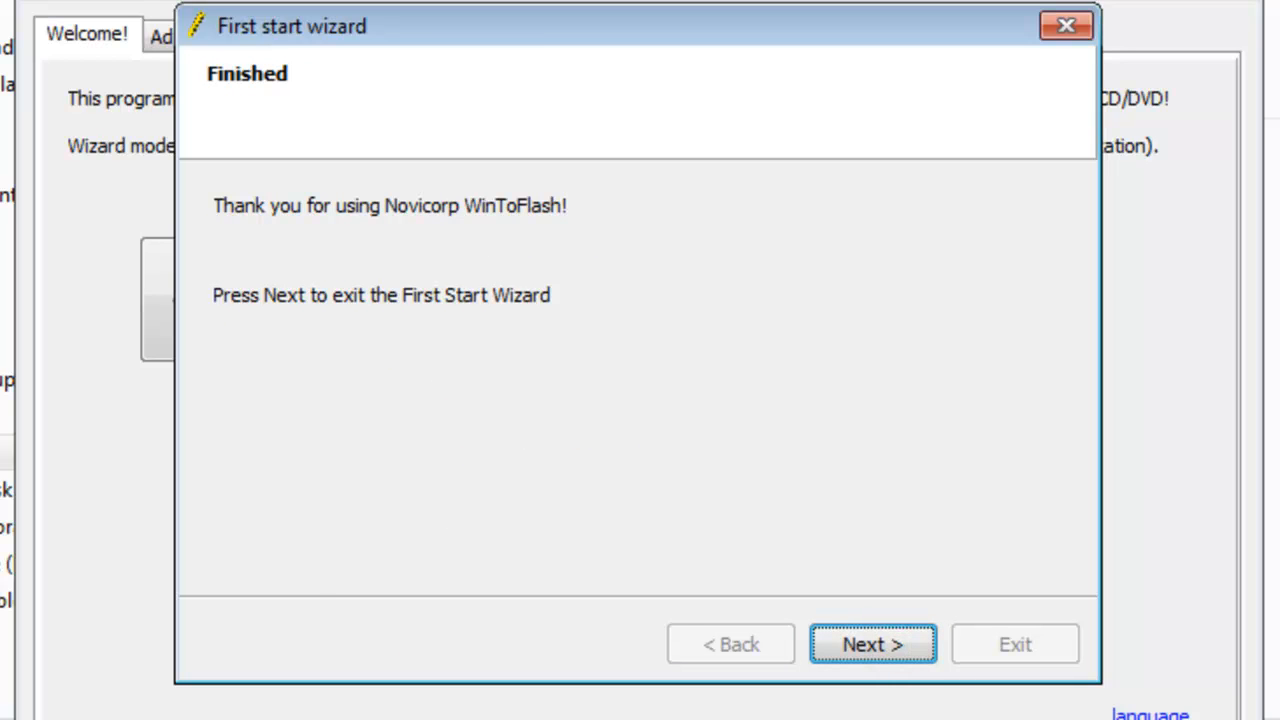
{"action": "left_click", "coordinate": [872, 643]}
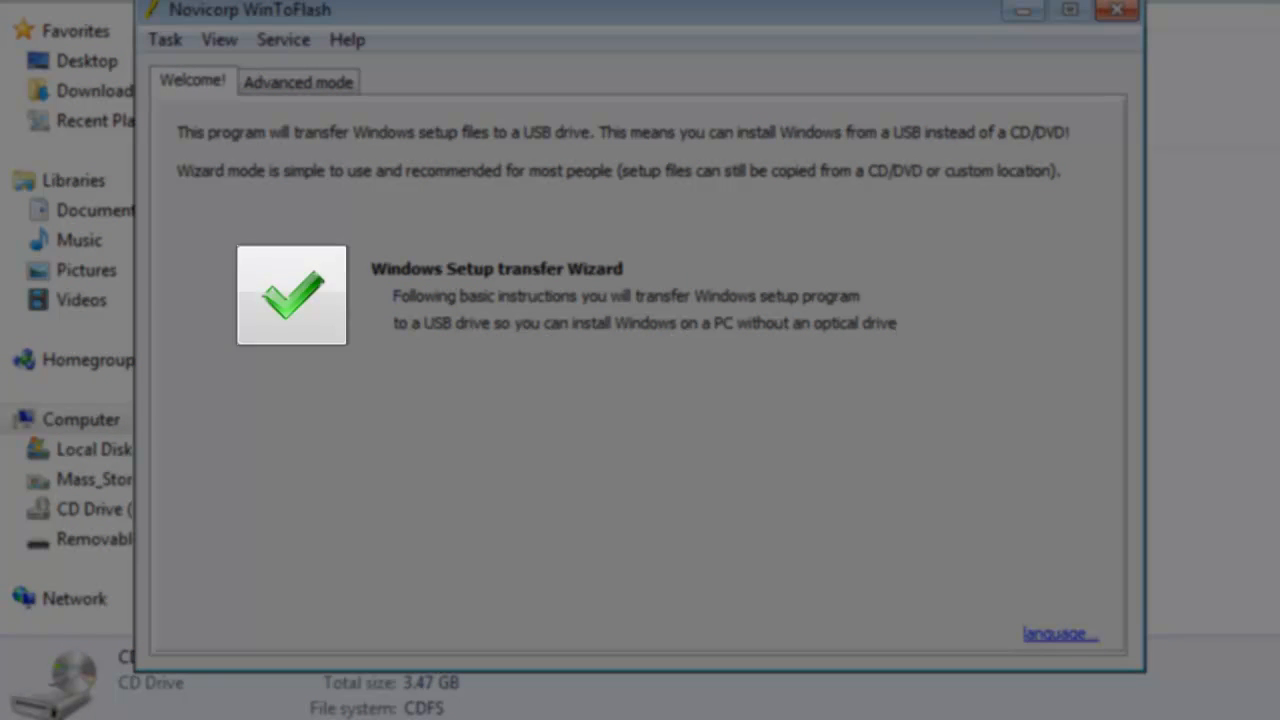
{"action": "mouse_move", "coordinate": [450, 385]}
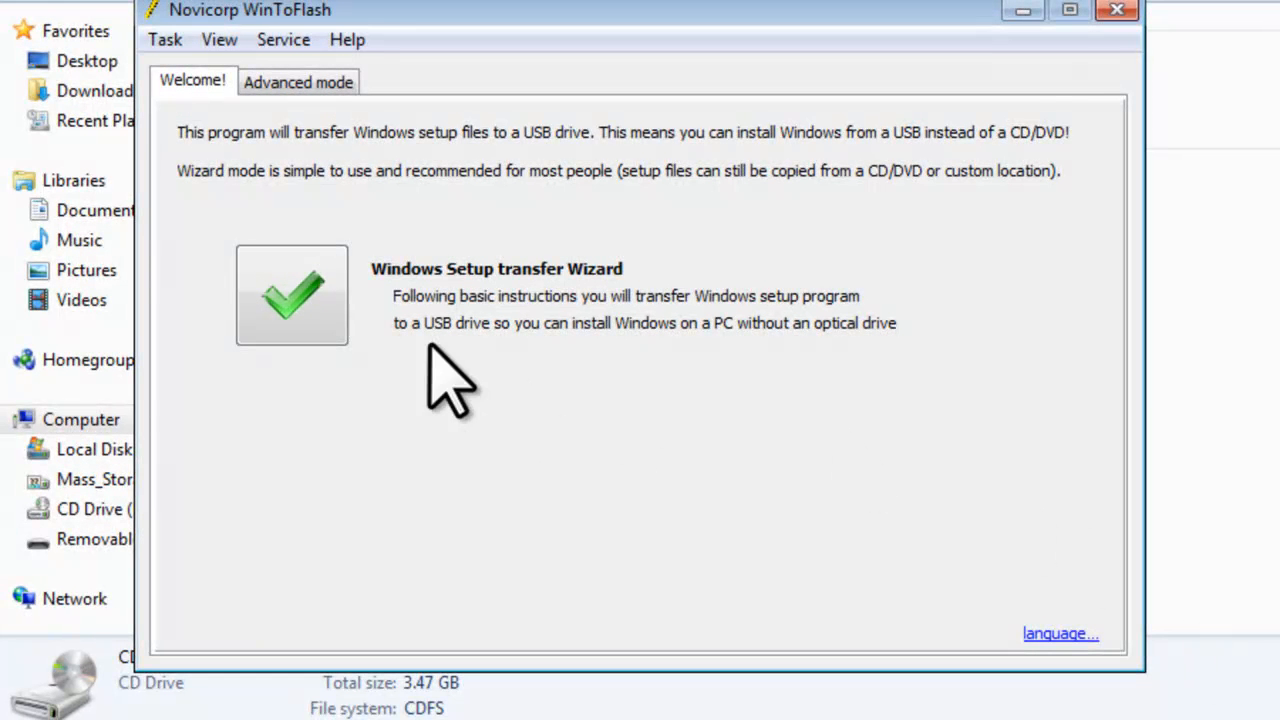
Start the Windows Setup transfer wizard and set the Windows files path to CD Drive (E:)
{"action": "left_click", "coordinate": [291, 294]}
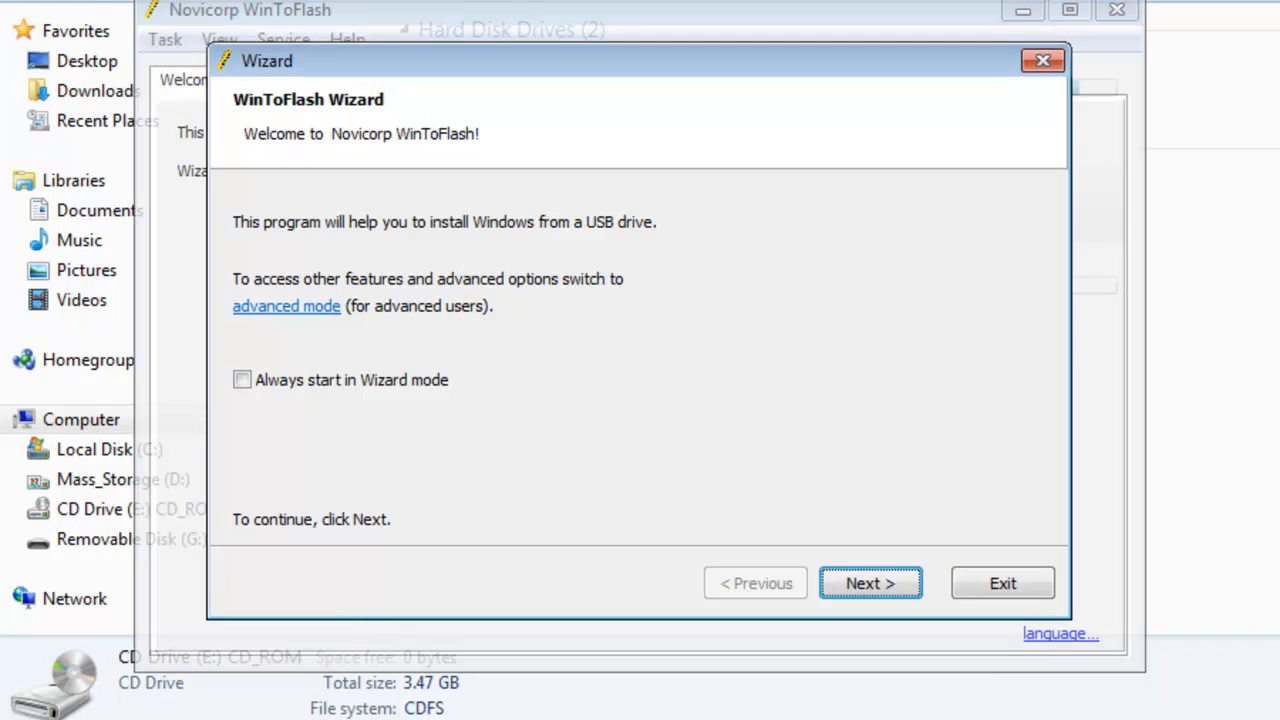
{"action": "left_click", "coordinate": [870, 583]}
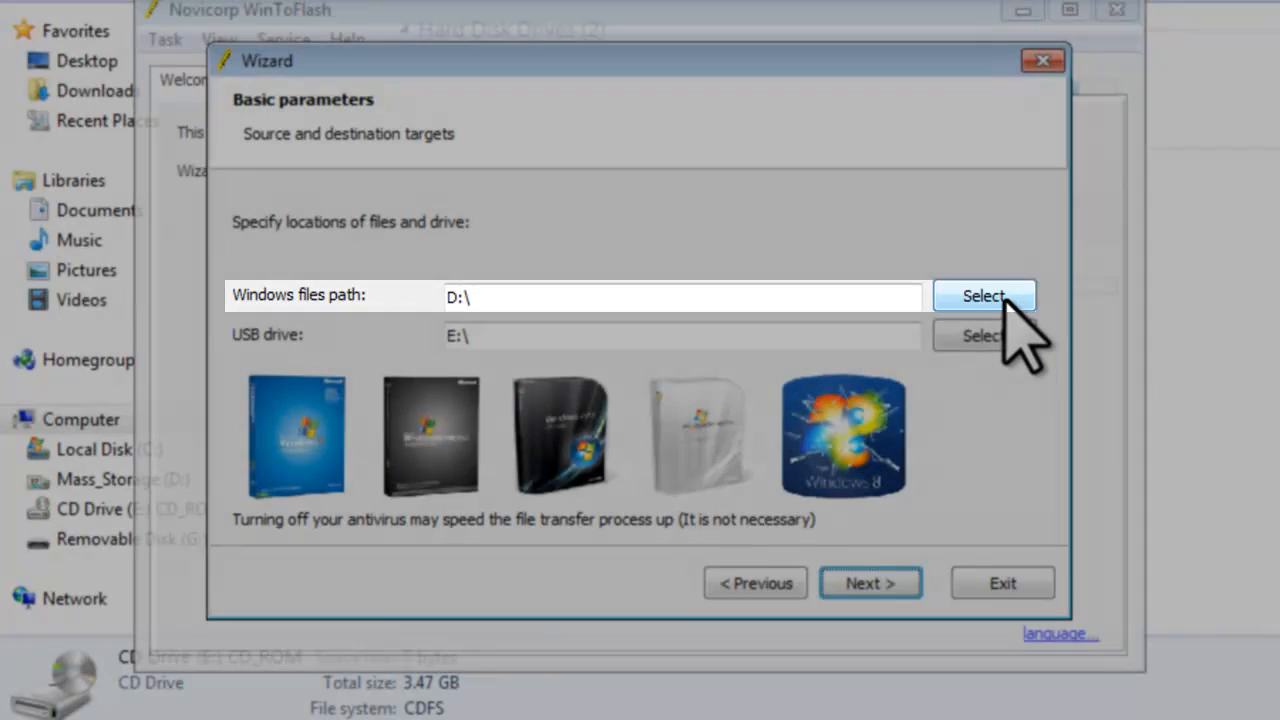
{"action": "left_click", "coordinate": [983, 295]}
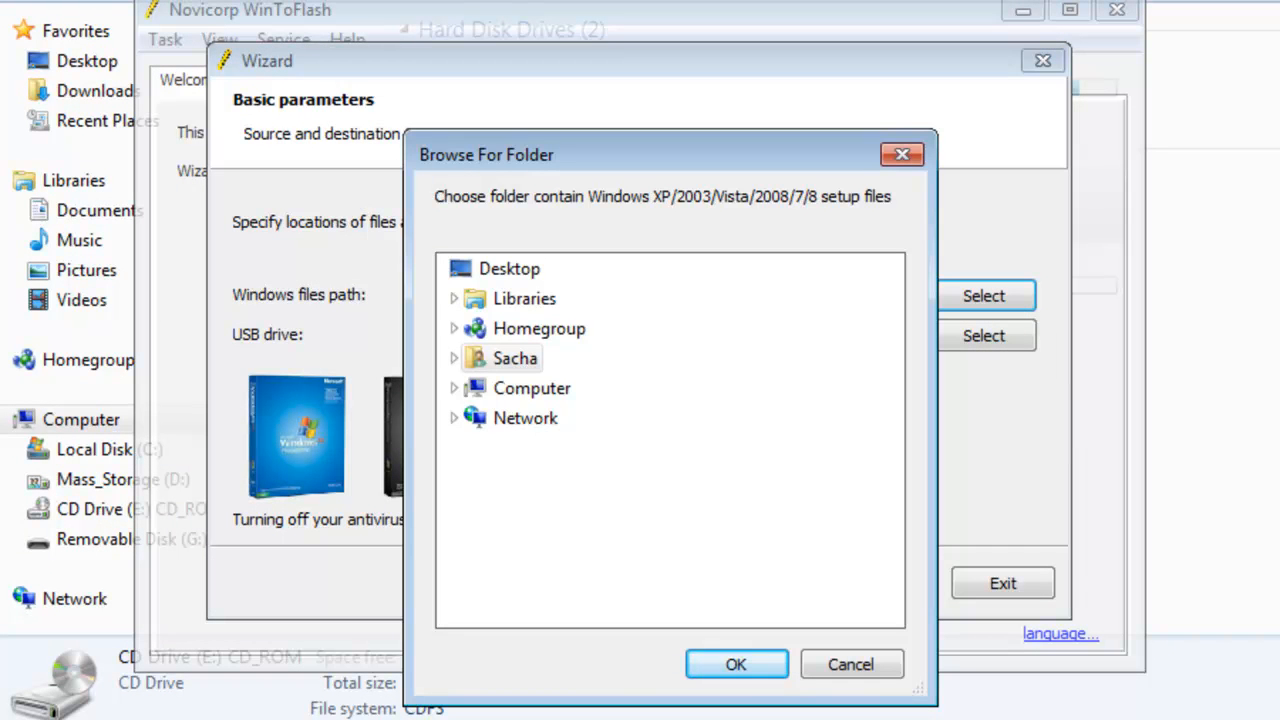
{"action": "left_click", "coordinate": [455, 388]}
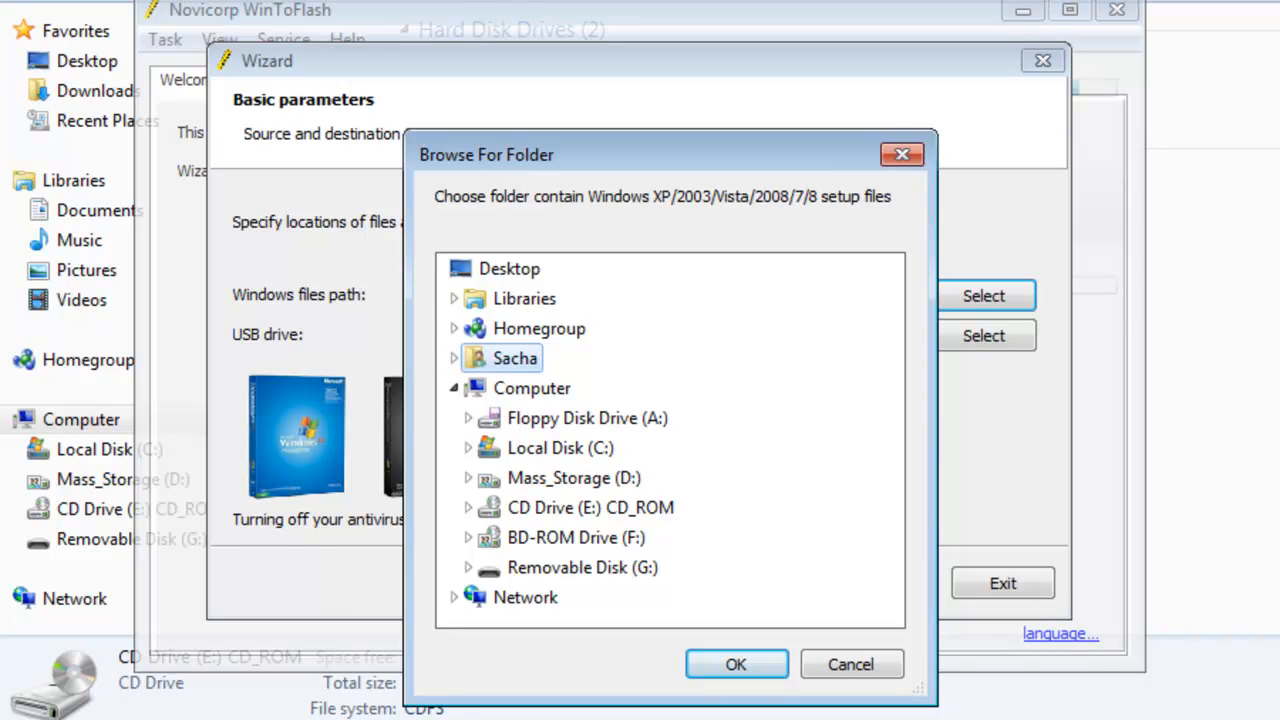
{"action": "left_click", "coordinate": [469, 507]}
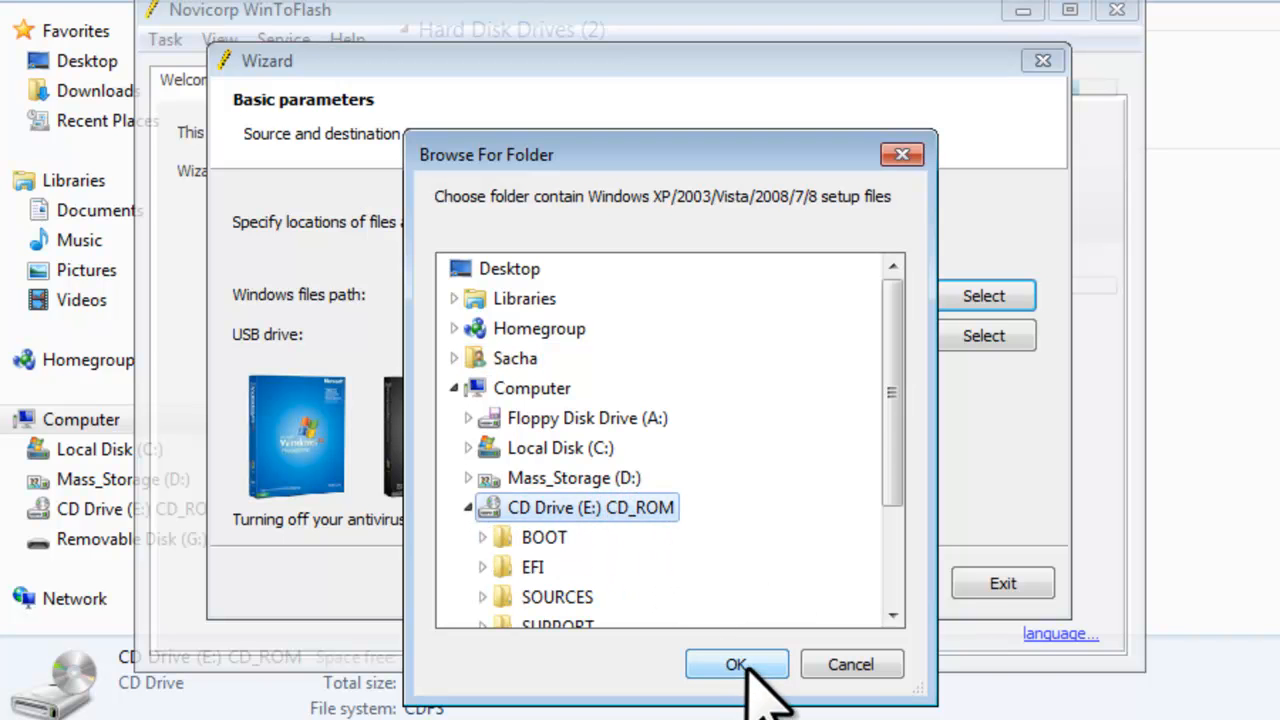
{"action": "left_click", "coordinate": [736, 664]}
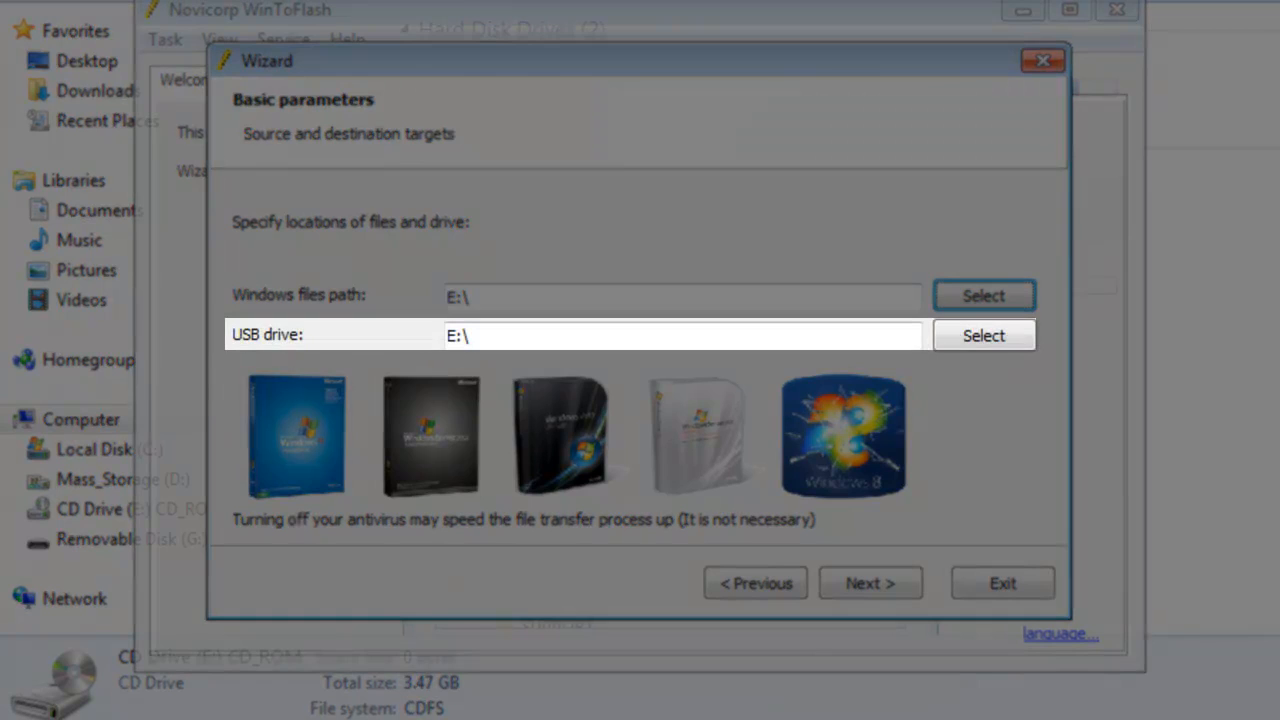
{"action": "left_click", "coordinate": [983, 335]}
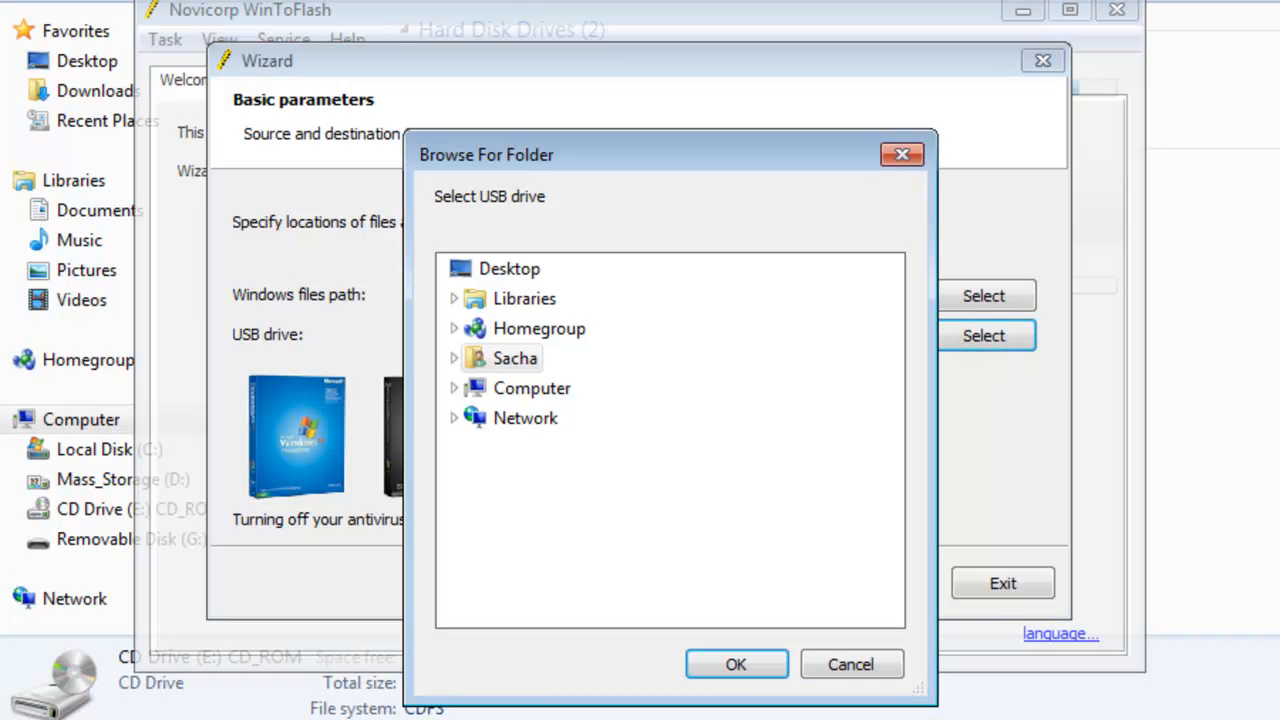
{"action": "mouse_move", "coordinate": [505, 420]}
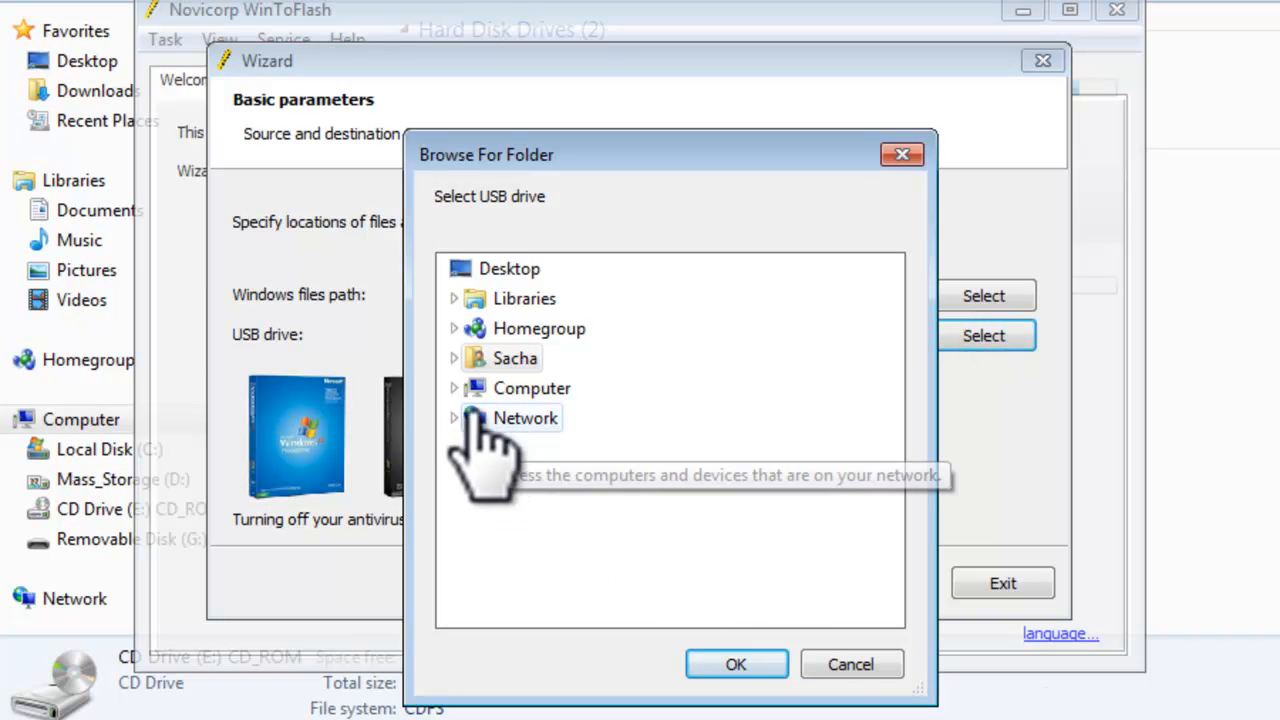
Target Removable Disk (G:) as the USB drive and start the transfer
{"action": "left_click", "coordinate": [454, 388]}
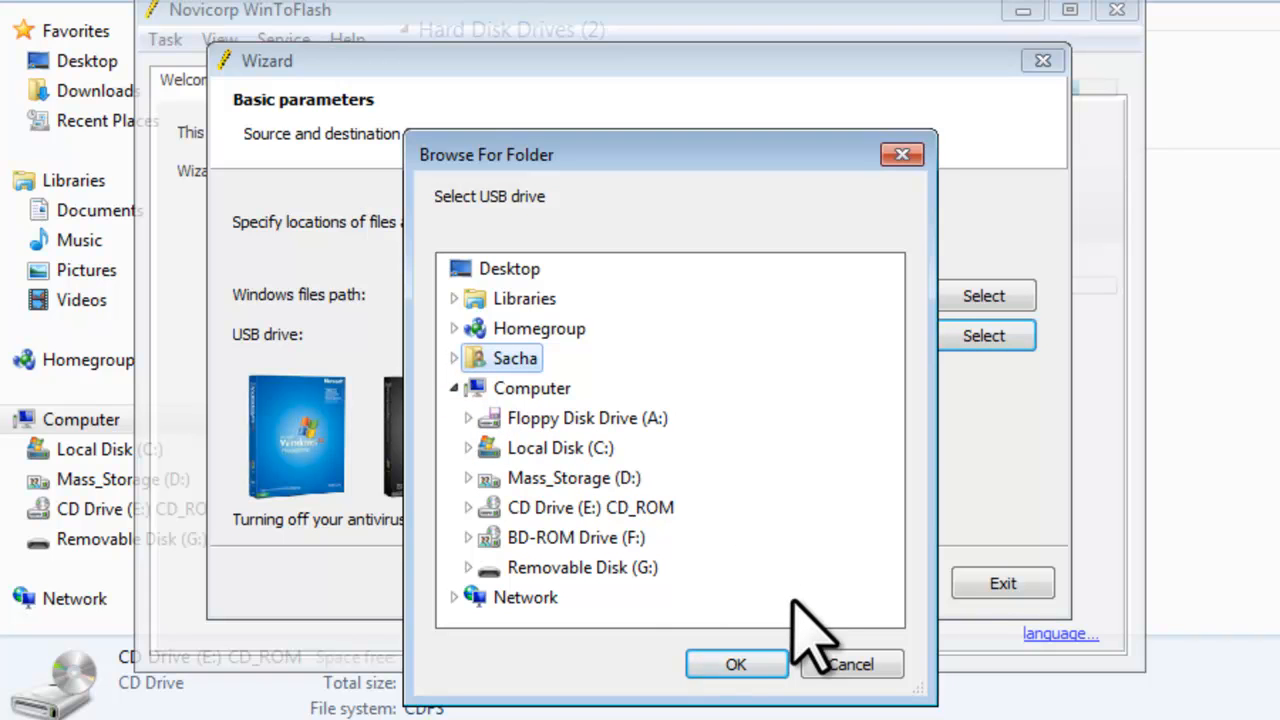
{"action": "left_click", "coordinate": [582, 567]}
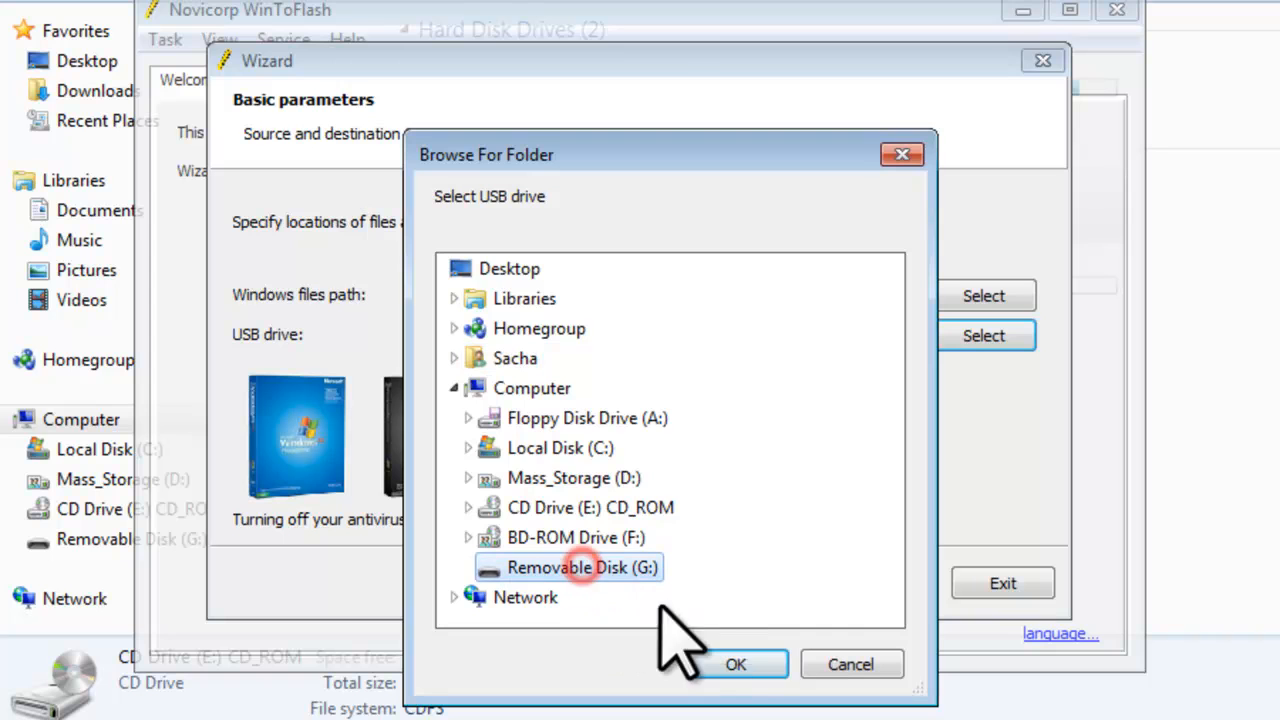
{"action": "left_click", "coordinate": [735, 664]}
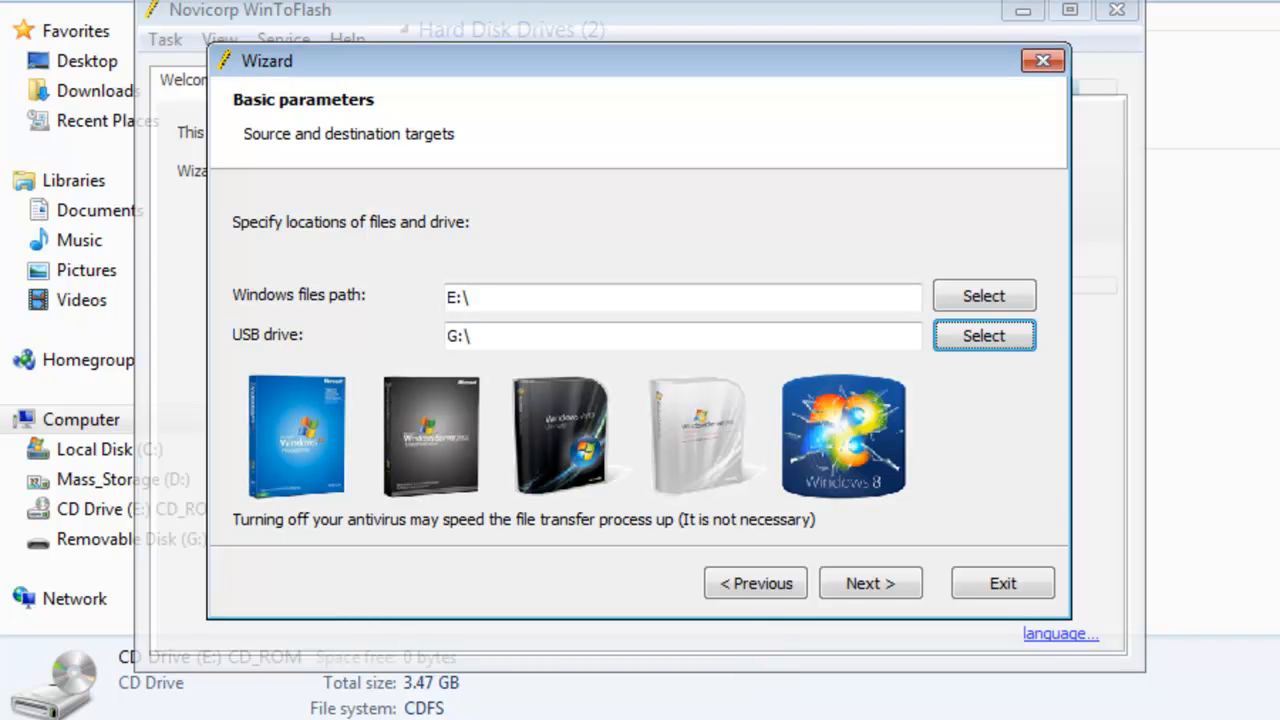
{"action": "left_click", "coordinate": [869, 583]}
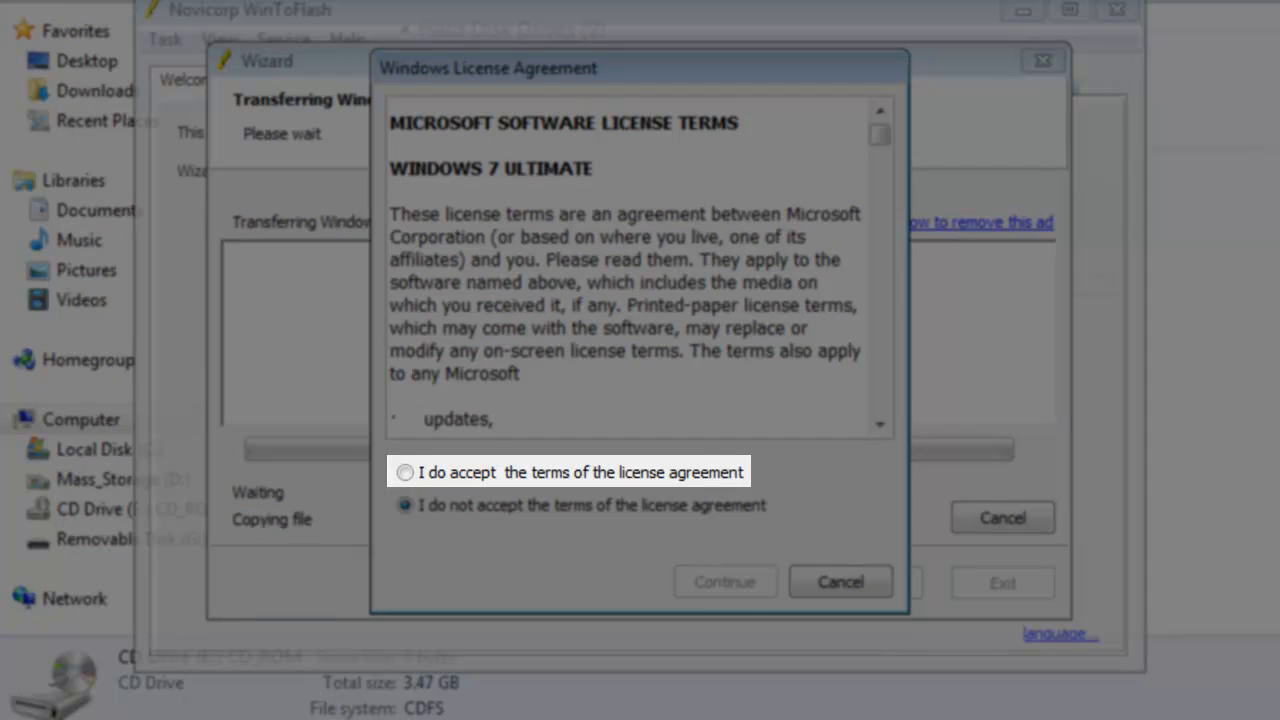
Accept the Windows 7 license, let the copy finish, then open drive G: to check files
{"action": "left_click", "coordinate": [405, 472]}
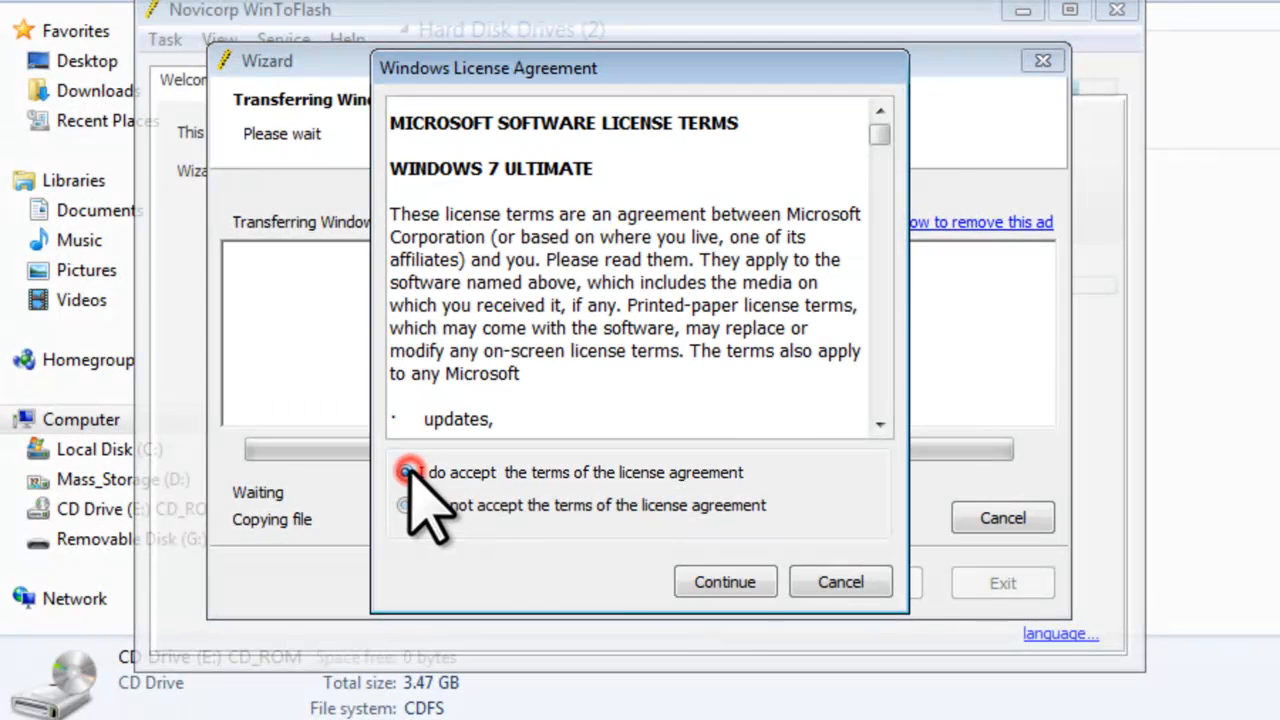
{"action": "left_click", "coordinate": [724, 582]}
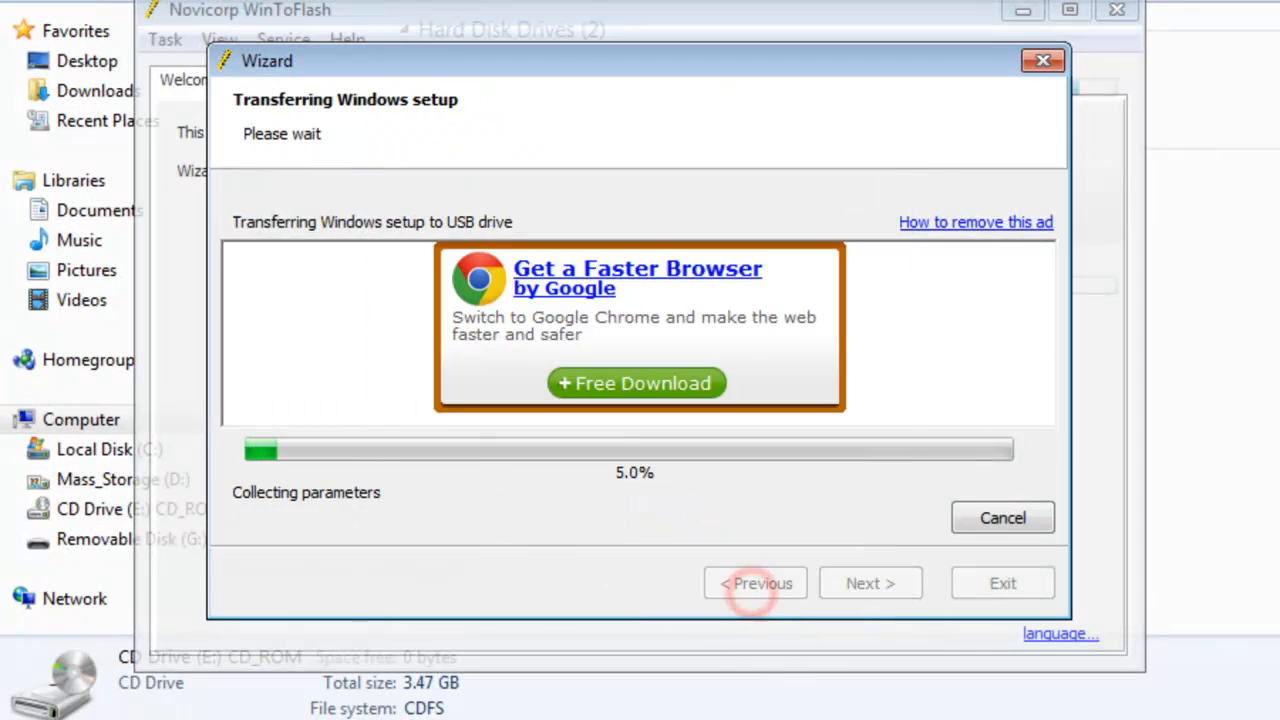
{"action": "mouse_move", "coordinate": [755, 583]}
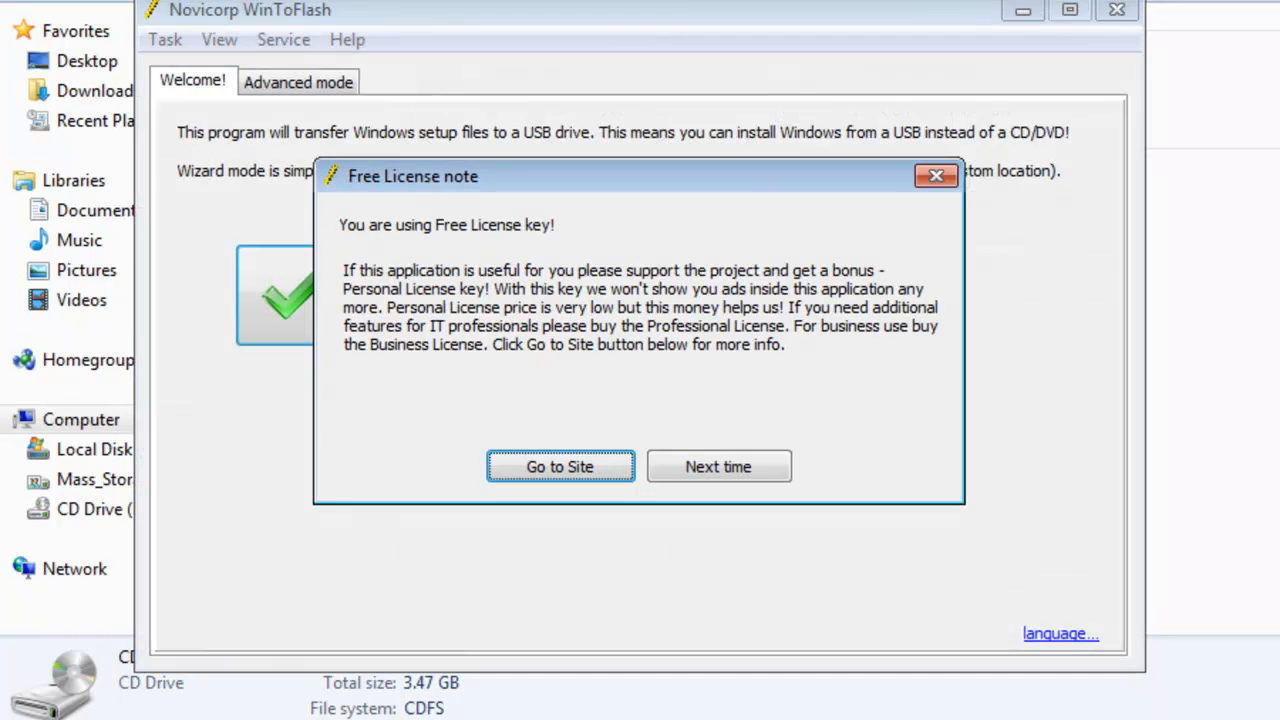
{"action": "mouse_move", "coordinate": [820, 620]}
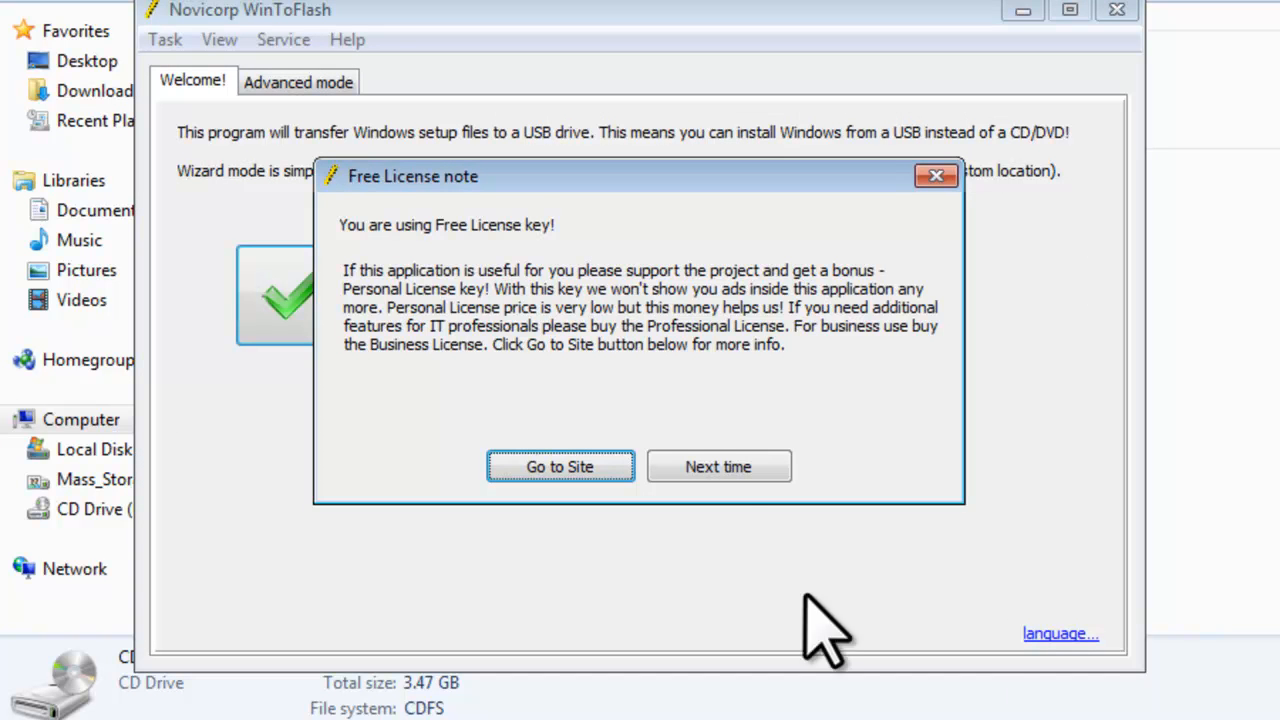
{"action": "left_click", "coordinate": [718, 466]}
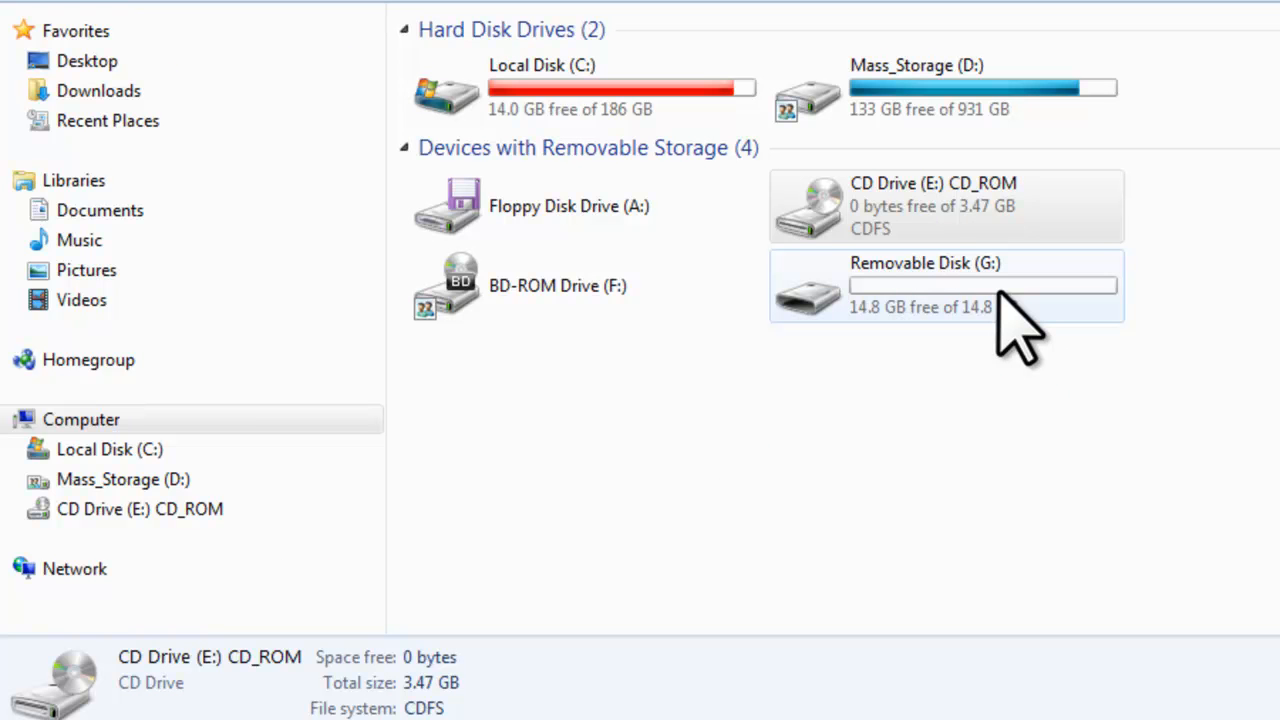
{"action": "double_click", "coordinate": [940, 285]}
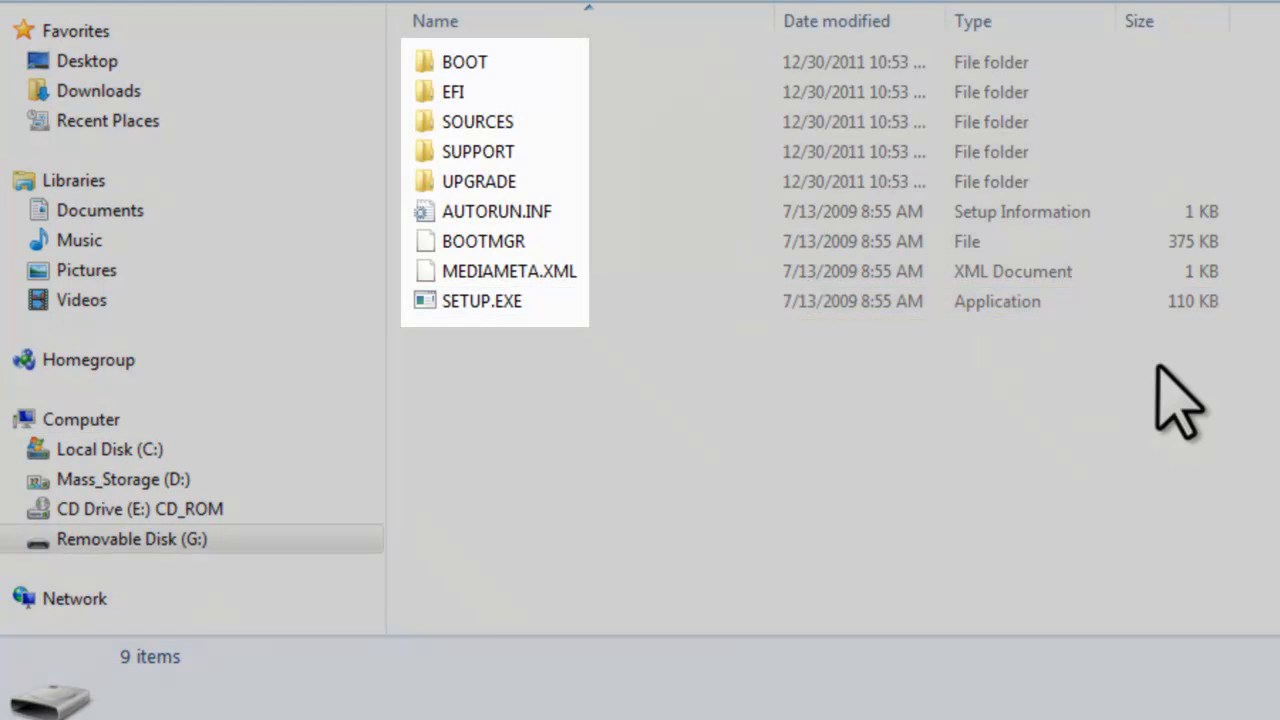